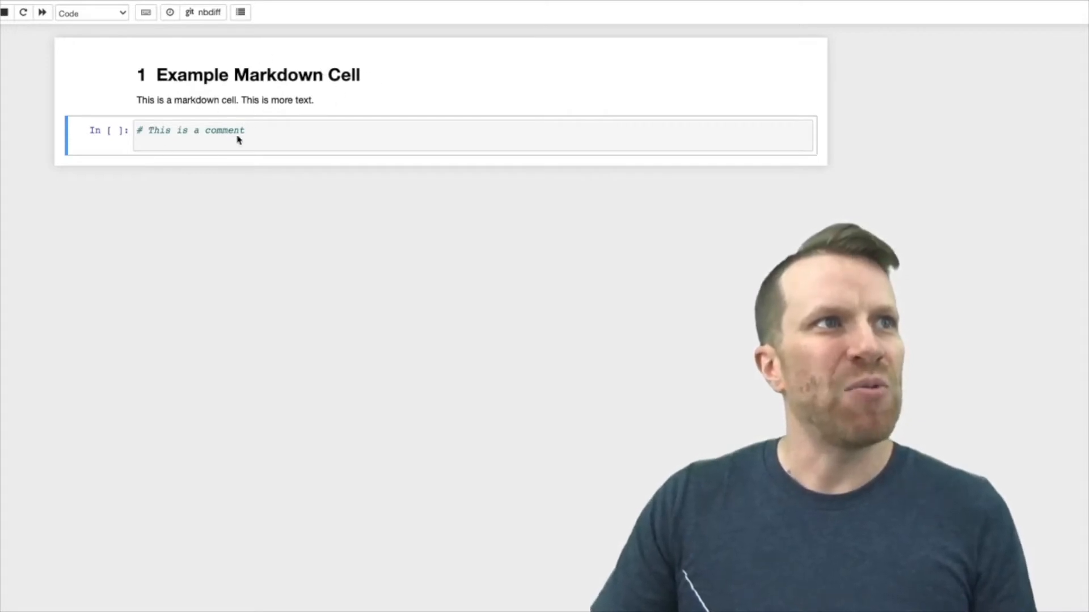
{"action": "mouse_move", "coordinate": [281, 137]}
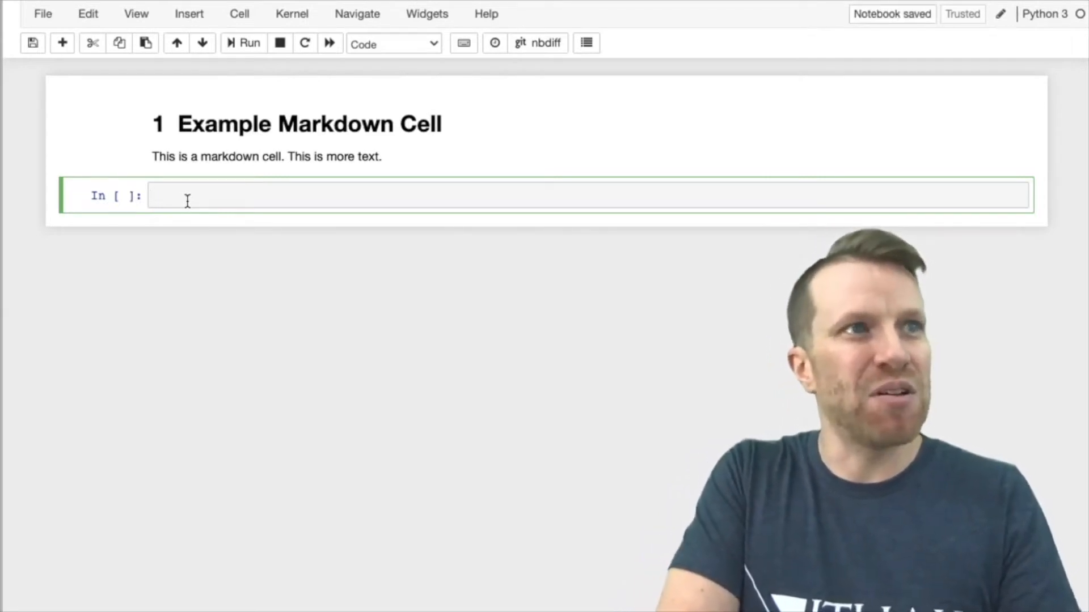
- Enter print('Hello World') in the first code cell
{"action": "type", "text": "print()"}
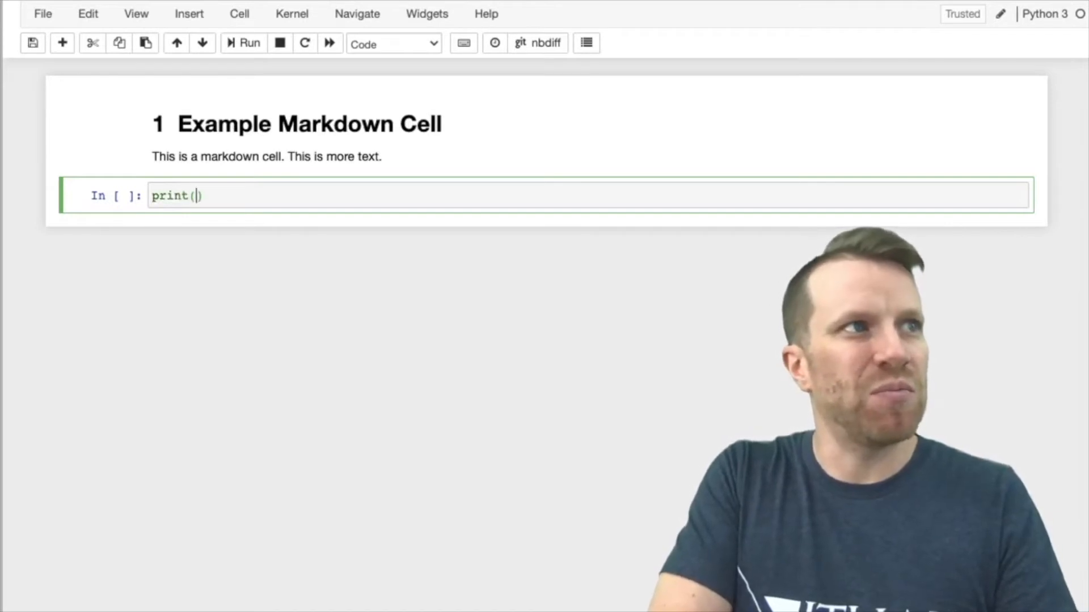
{"action": "type", "text": "'"}
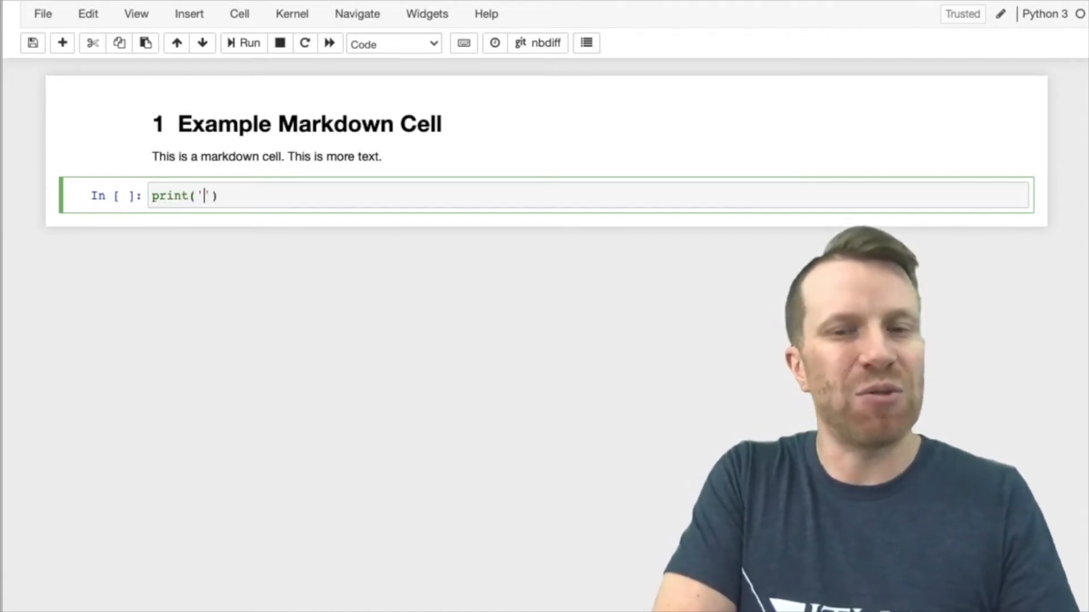
{"action": "type", "text": "H"}
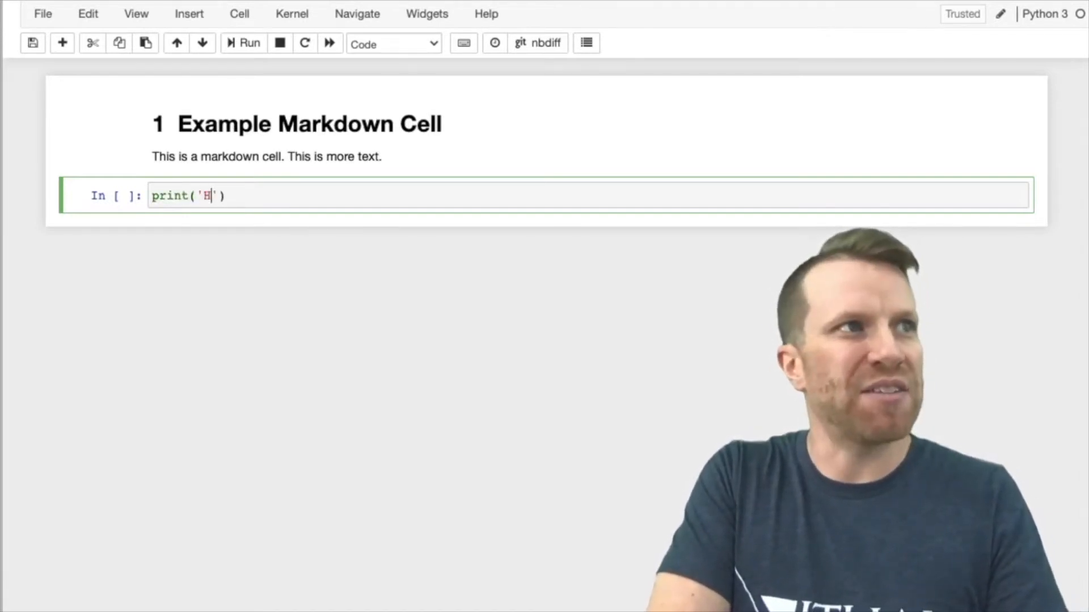
{"action": "type", "text": "ello World"}
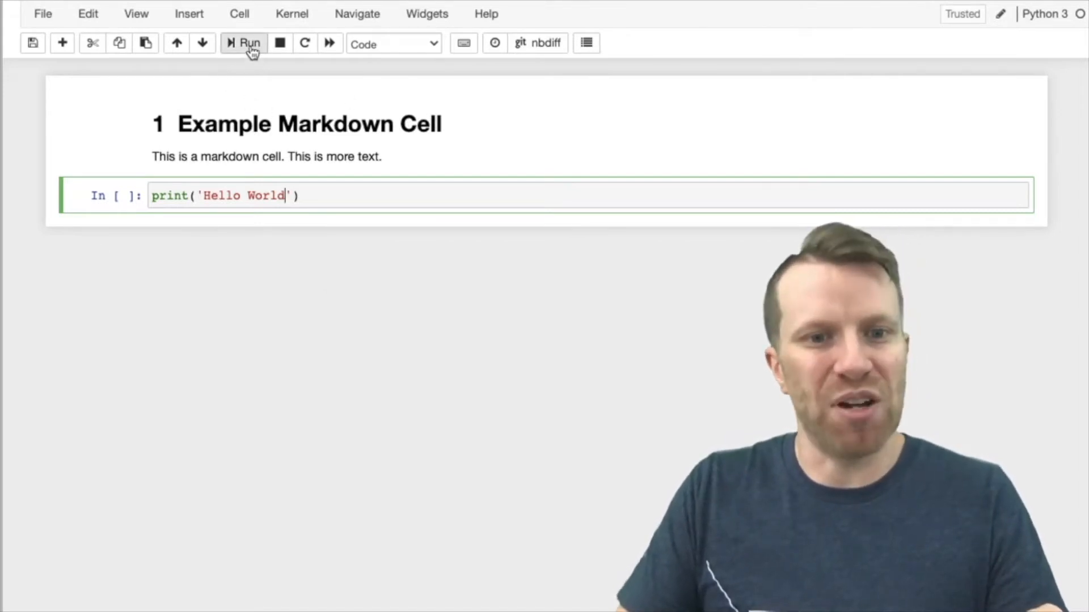
{"action": "mouse_move", "coordinate": [250, 43]}
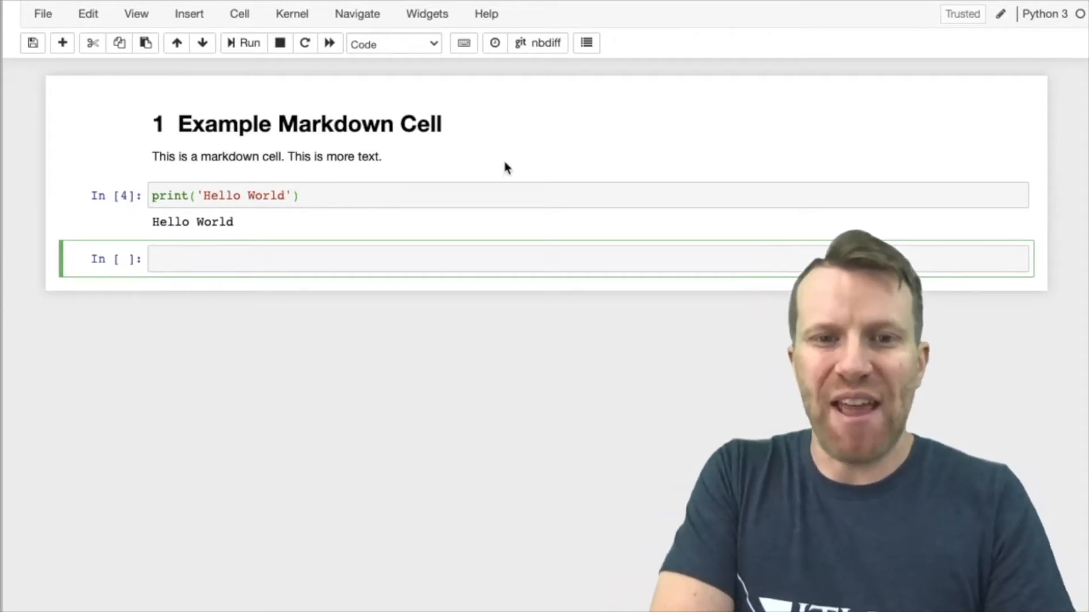
- Write print('Waiting 5 seconds..') in the new empty code cell
{"action": "left_click", "coordinate": [104, 267]}
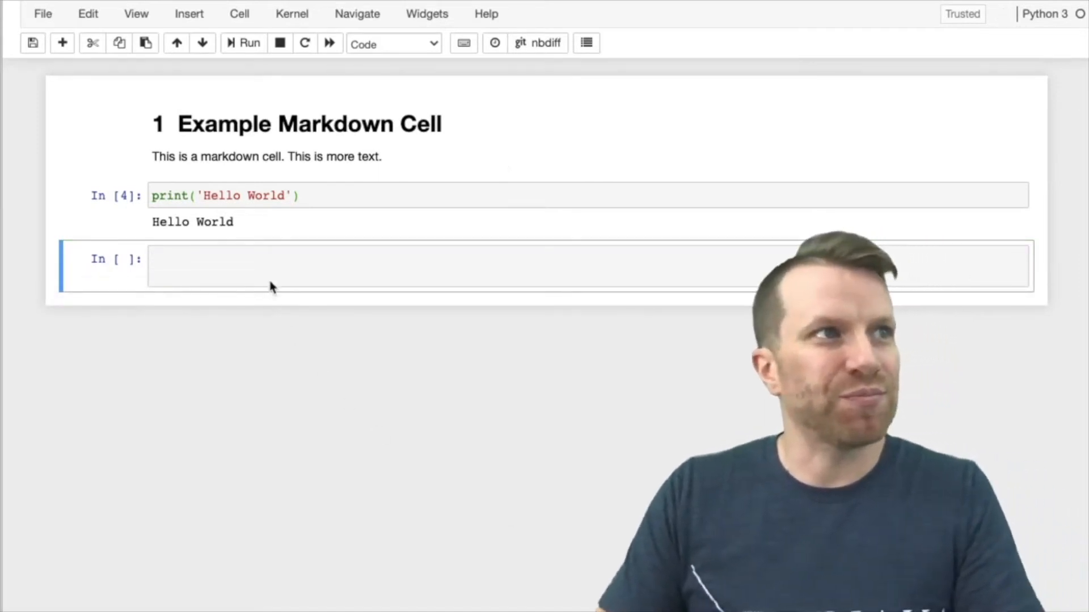
{"action": "type", "text": "pr"}
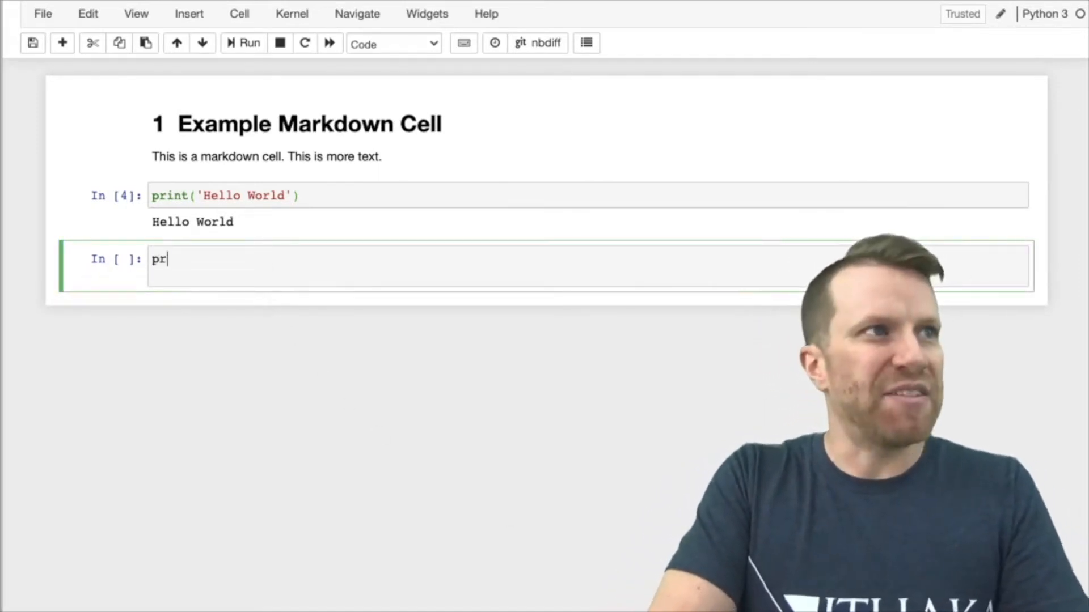
{"action": "type", "text": "int("}
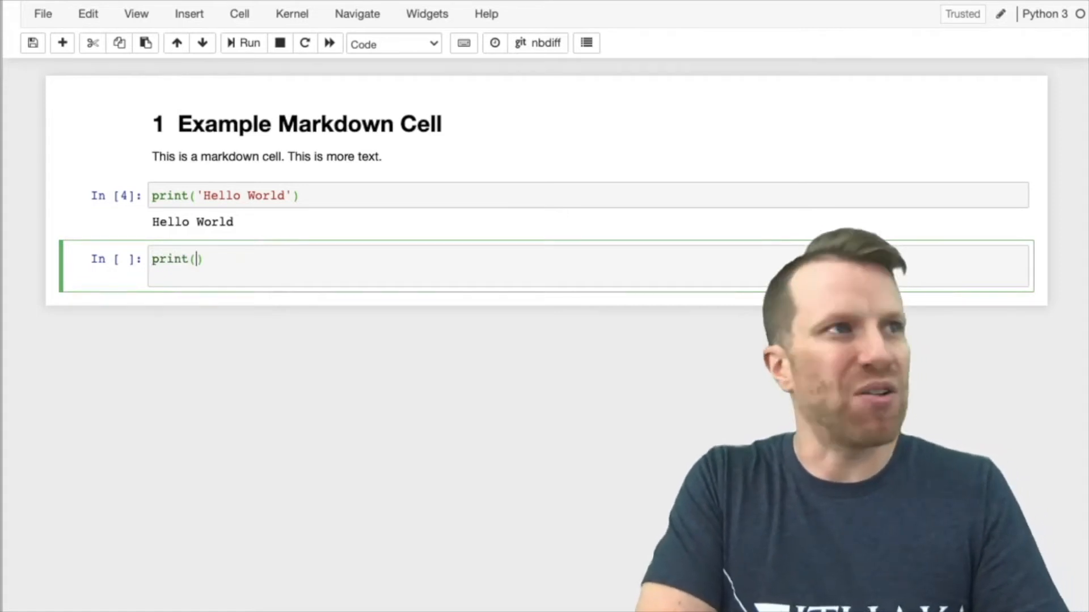
{"action": "type", "text": "''"}
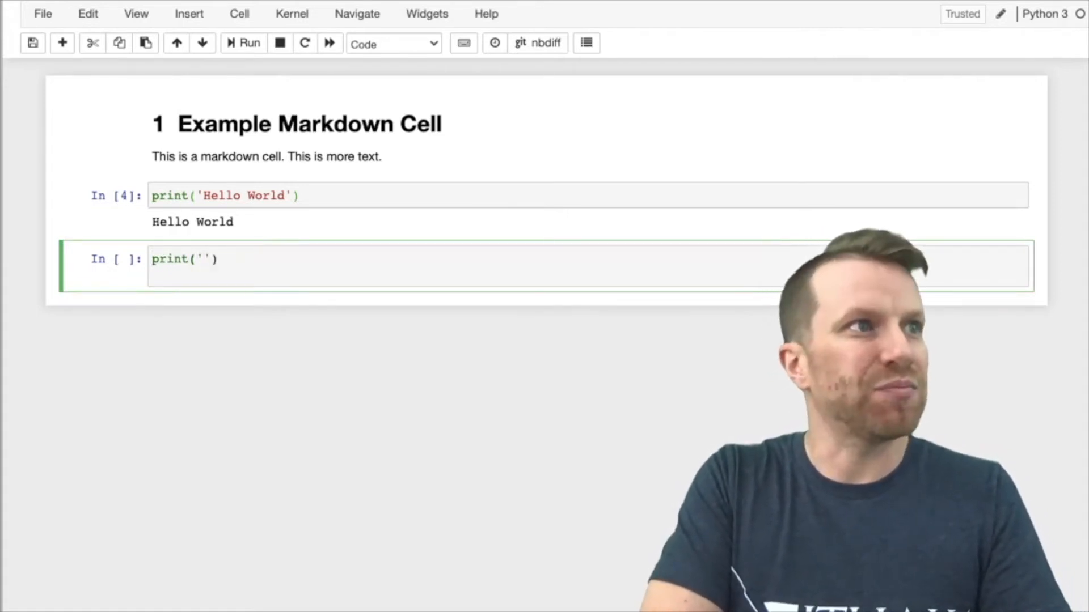
{"action": "type", "text": "Waiting 5 seconds"}
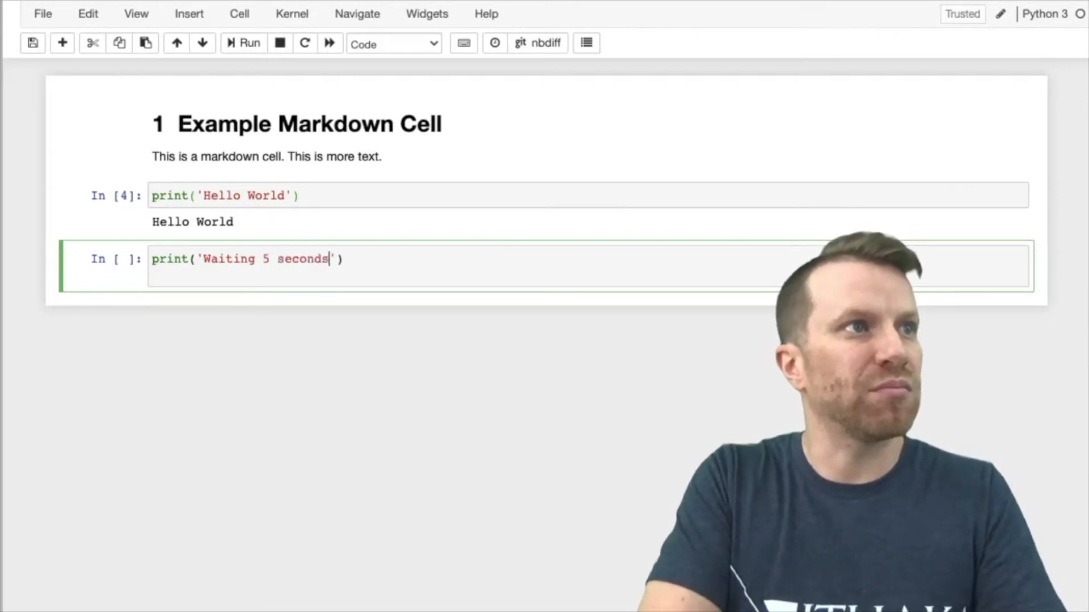
{"action": "type", "text": ".."}
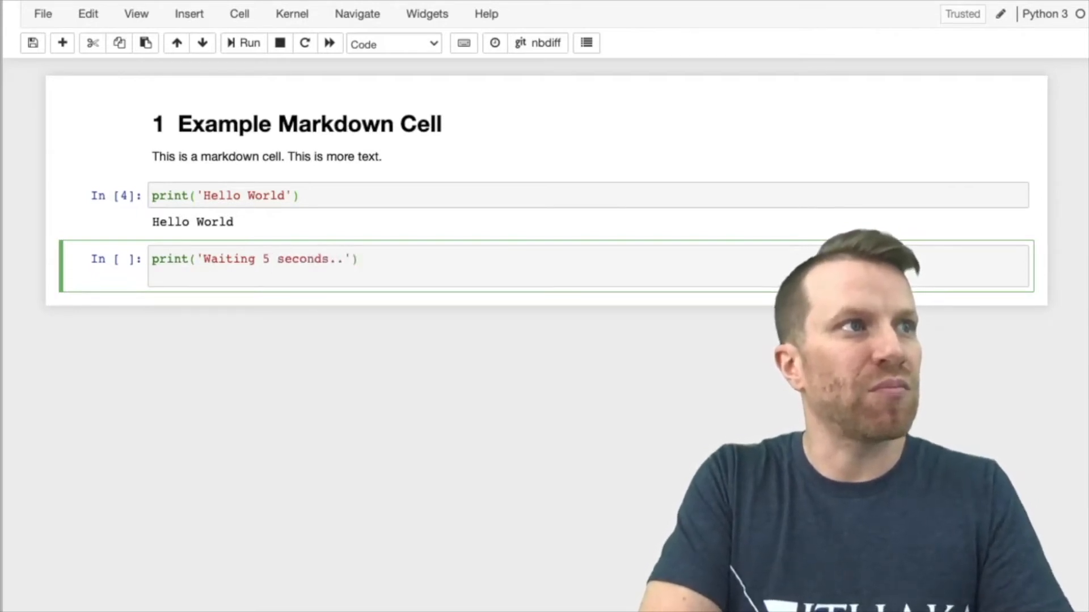
- Add import time, time.sleep(5) and print('done'), then run the cell
{"action": "type", "text": "import time"}
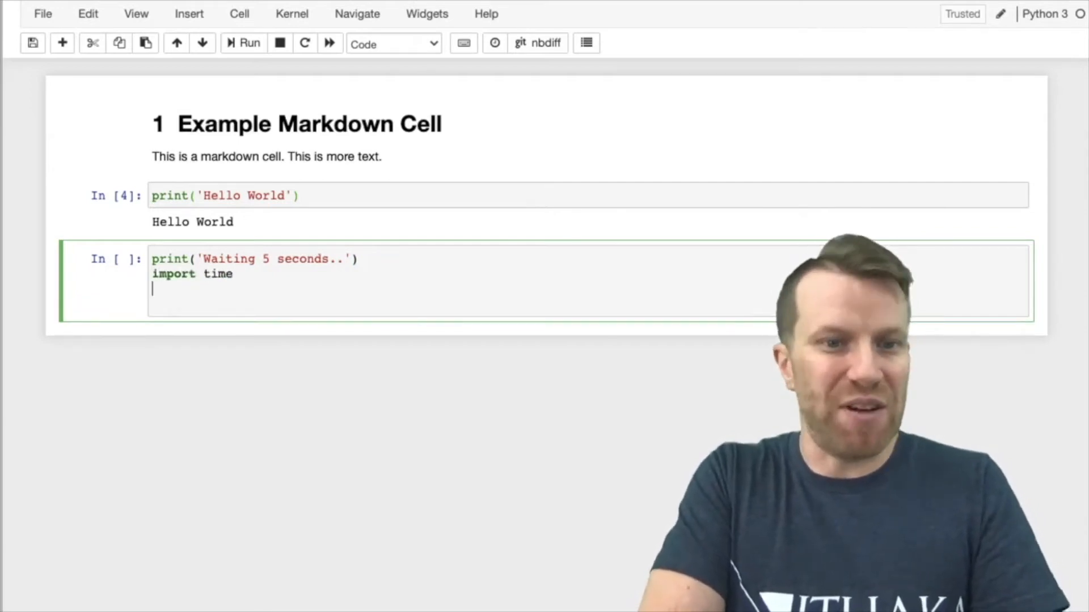
{"action": "type", "text": "time.sl"}
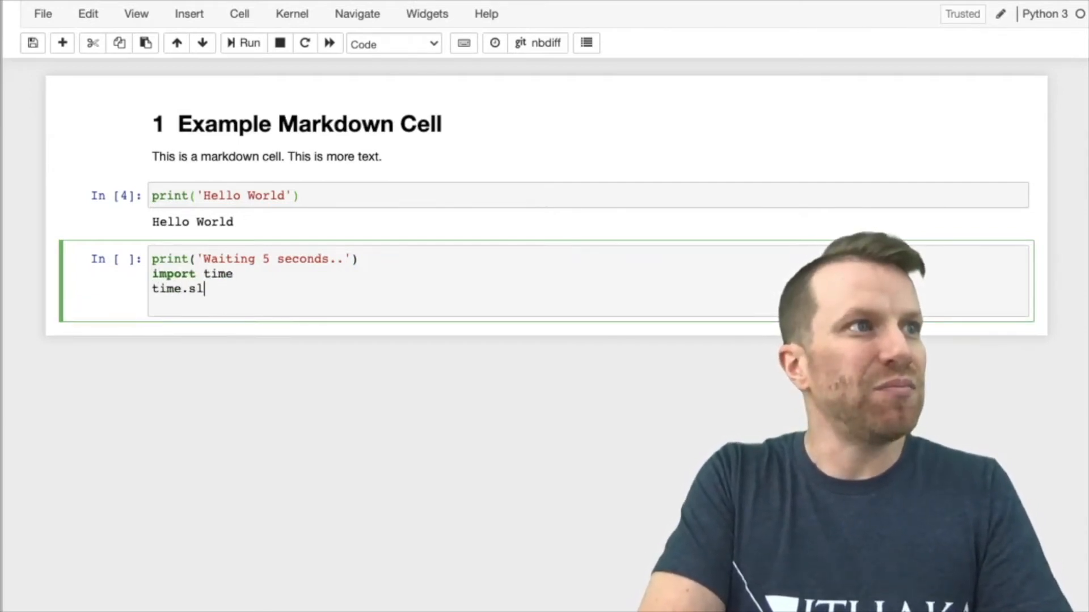
{"action": "type", "text": "eep()"}
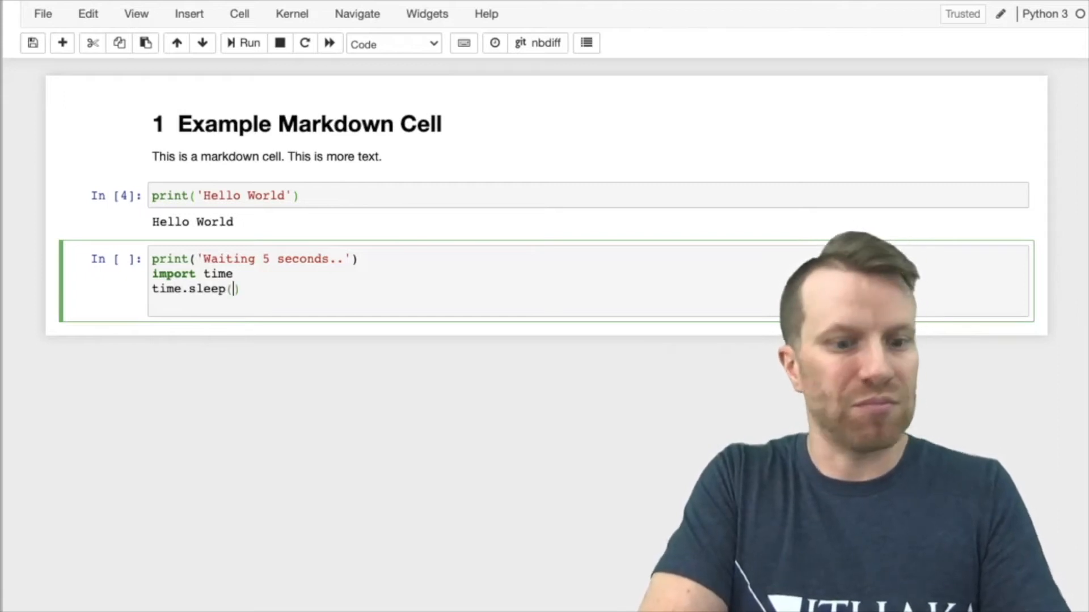
{"action": "type", "text": "5"}
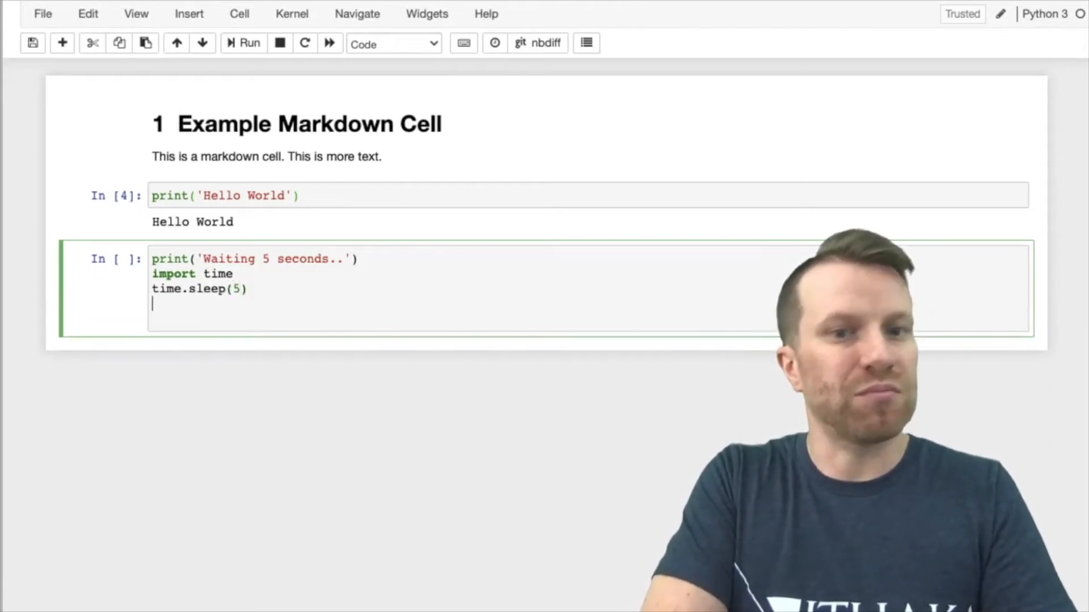
{"action": "type", "text": "print"}
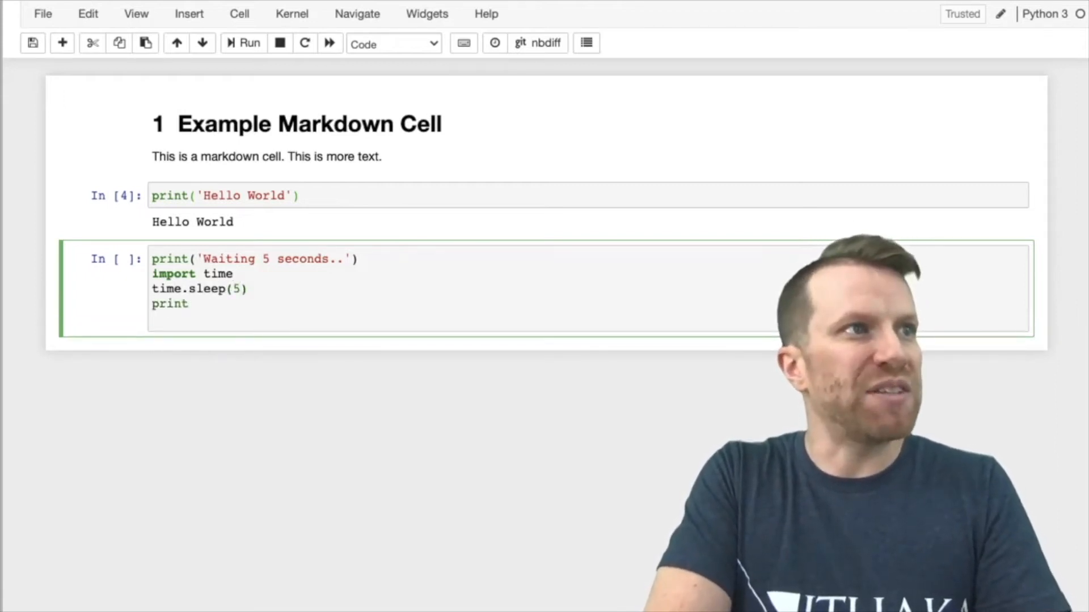
{"action": "type", "text": "()"}
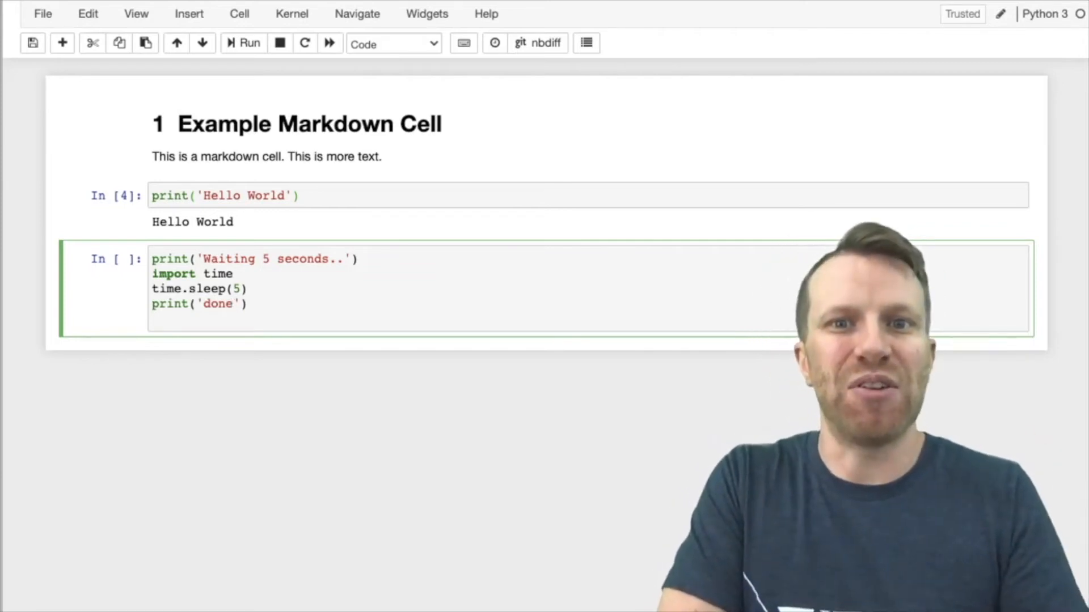
{"action": "left_click", "coordinate": [242, 43]}
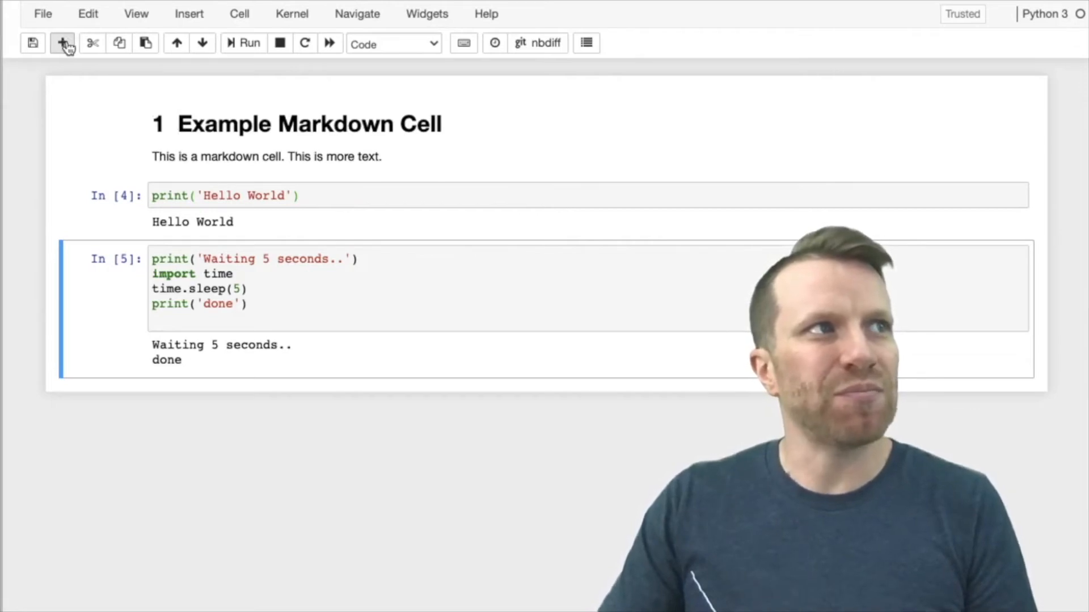
- Insert a cell below the timed code and set its type to Markdown
{"action": "left_click", "coordinate": [62, 43]}
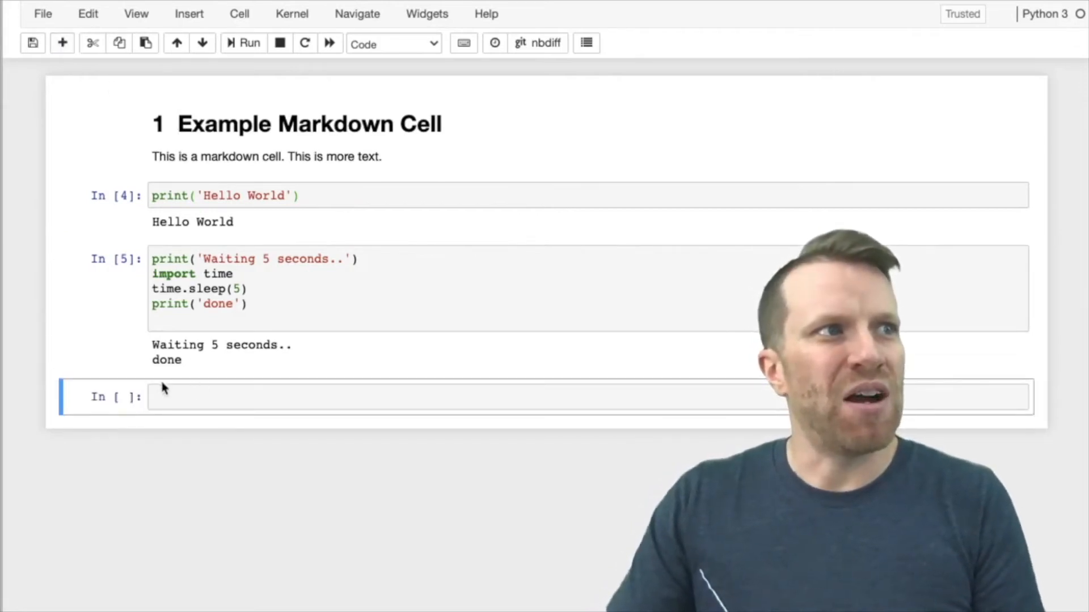
{"action": "mouse_move", "coordinate": [420, 73]}
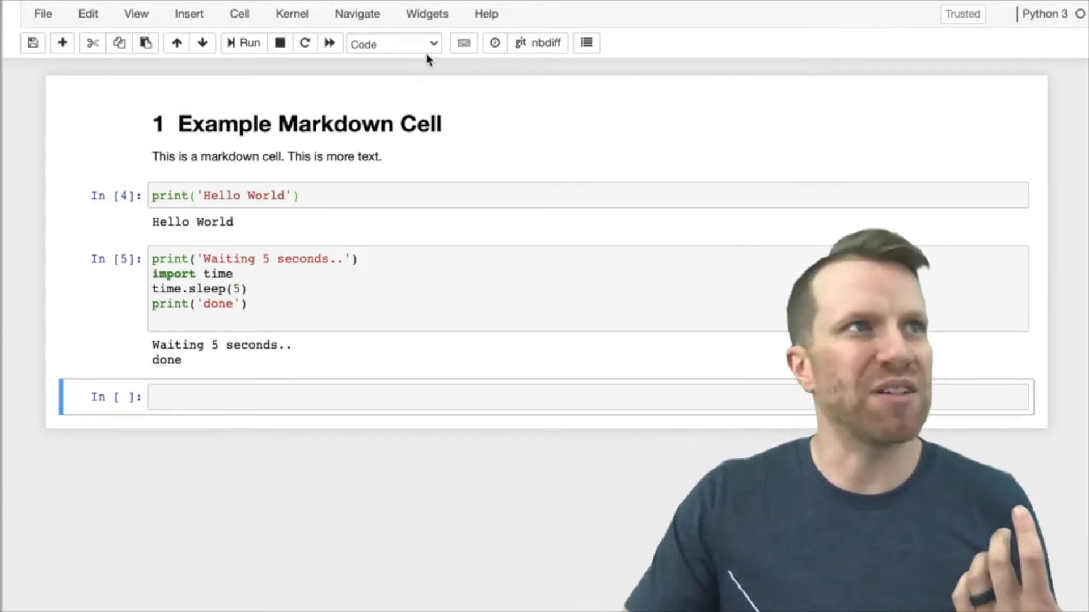
{"action": "left_click", "coordinate": [393, 43]}
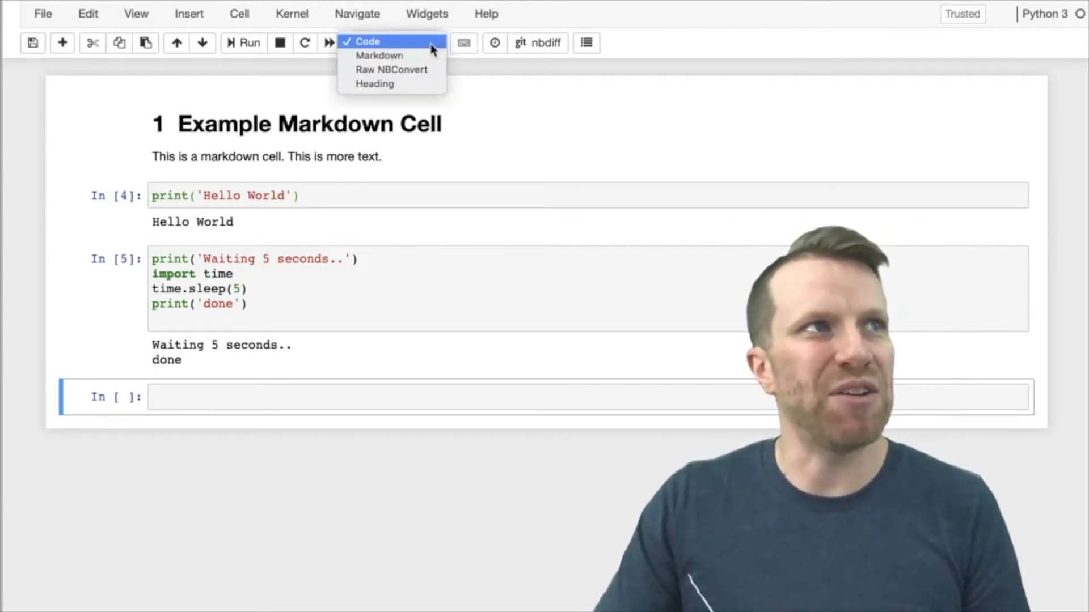
{"action": "mouse_move", "coordinate": [378, 56]}
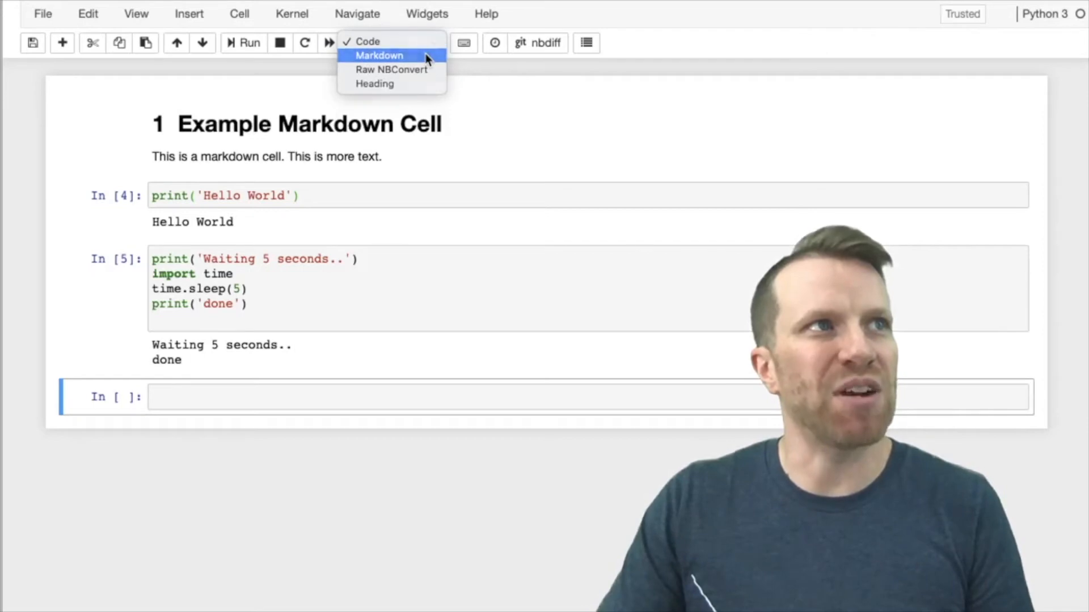
{"action": "left_click", "coordinate": [378, 55]}
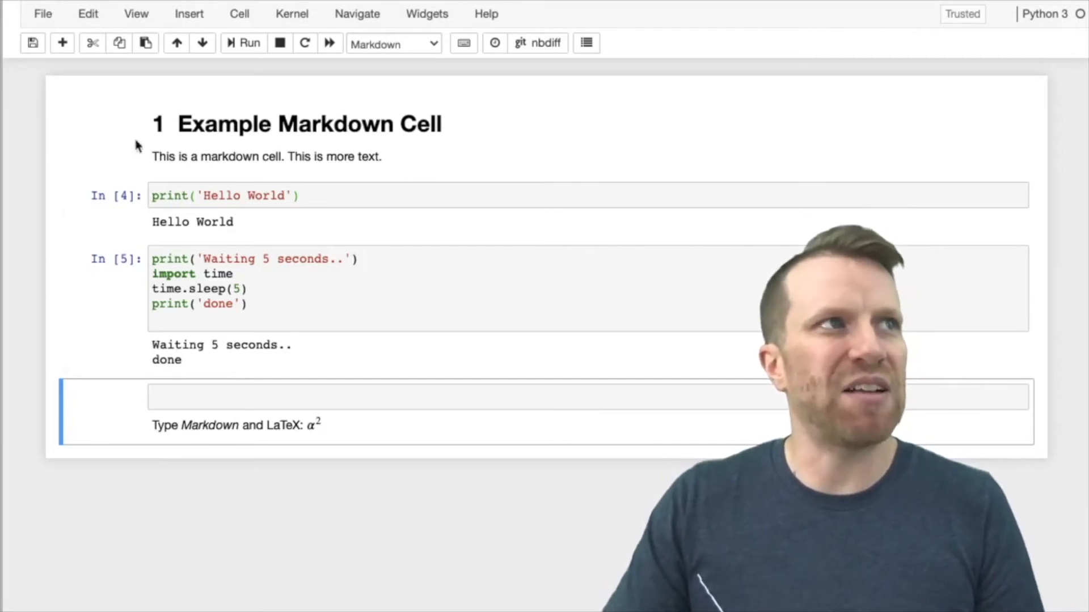
- Cut the empty Markdown cell
{"action": "left_click", "coordinate": [88, 13]}
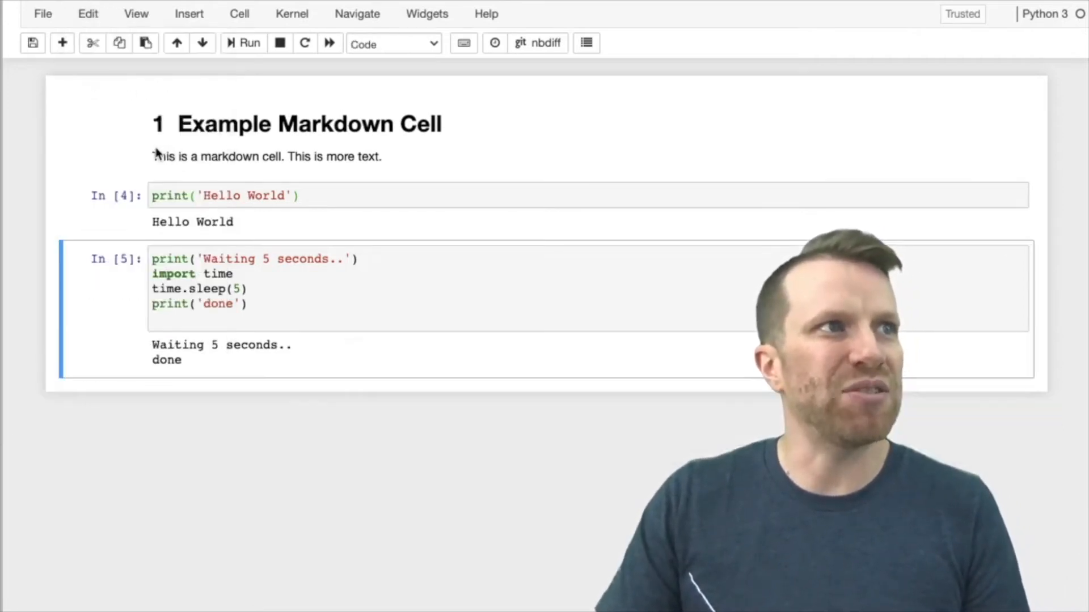
{"action": "mouse_move", "coordinate": [122, 300]}
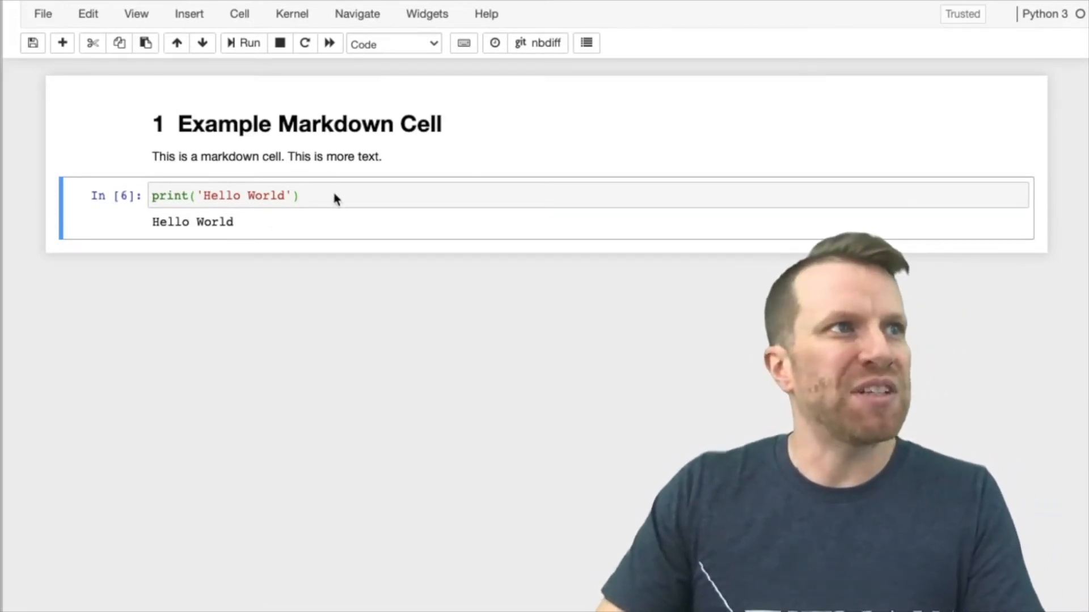
- Begin a '# This is' comment line in the Hello World cell
{"action": "left_click", "coordinate": [153, 195]}
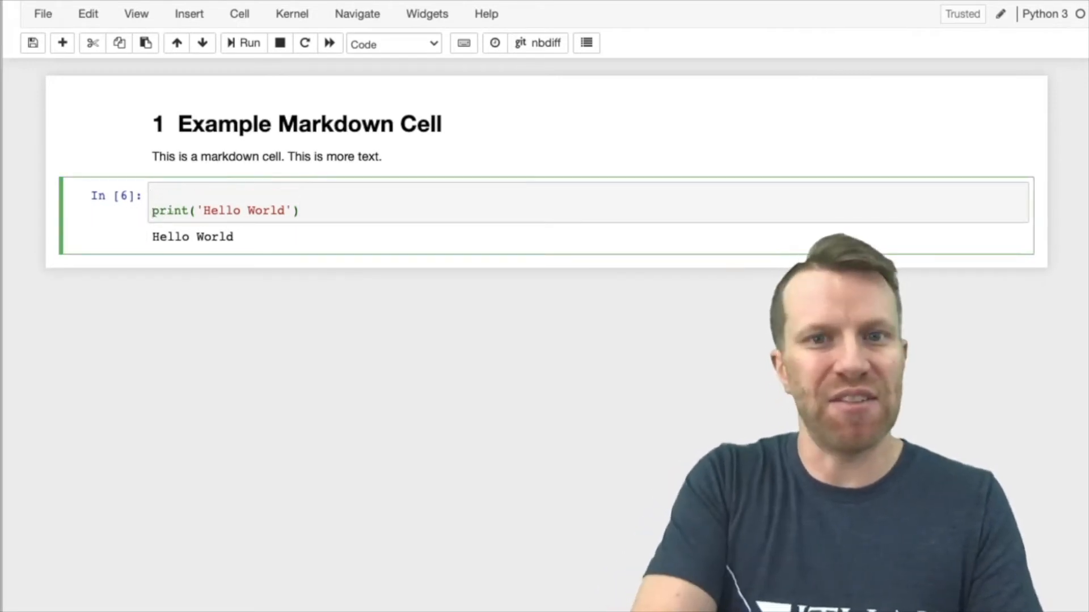
{"action": "type", "text": "# Thisi"}
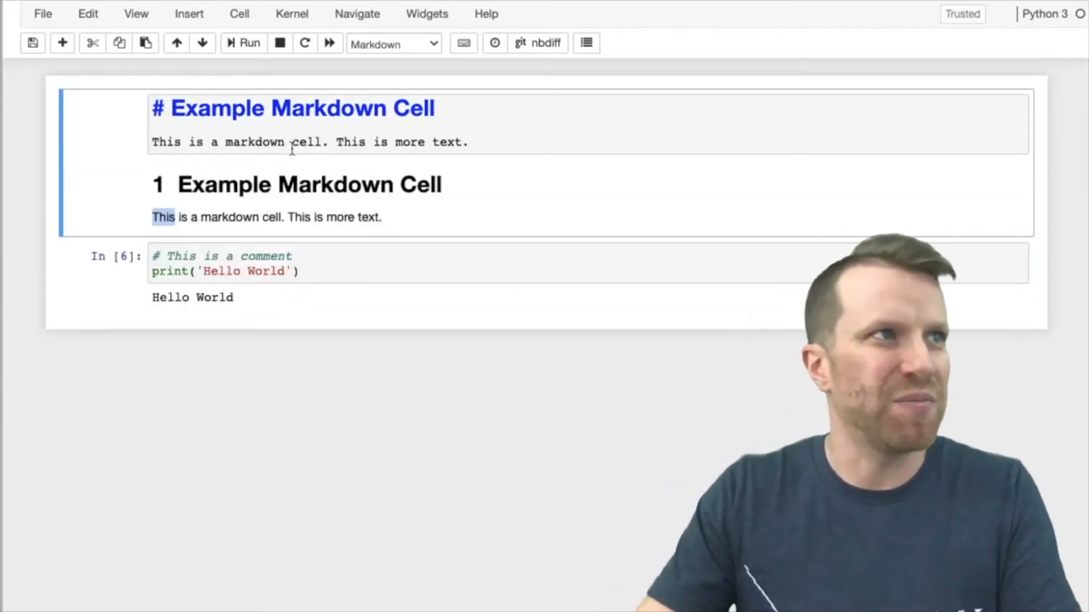
- Append 'This is another sentence' to the markdown paragraph and render the cell
{"action": "left_click", "coordinate": [474, 143]}
{"action": "type", "text": " This is an"}
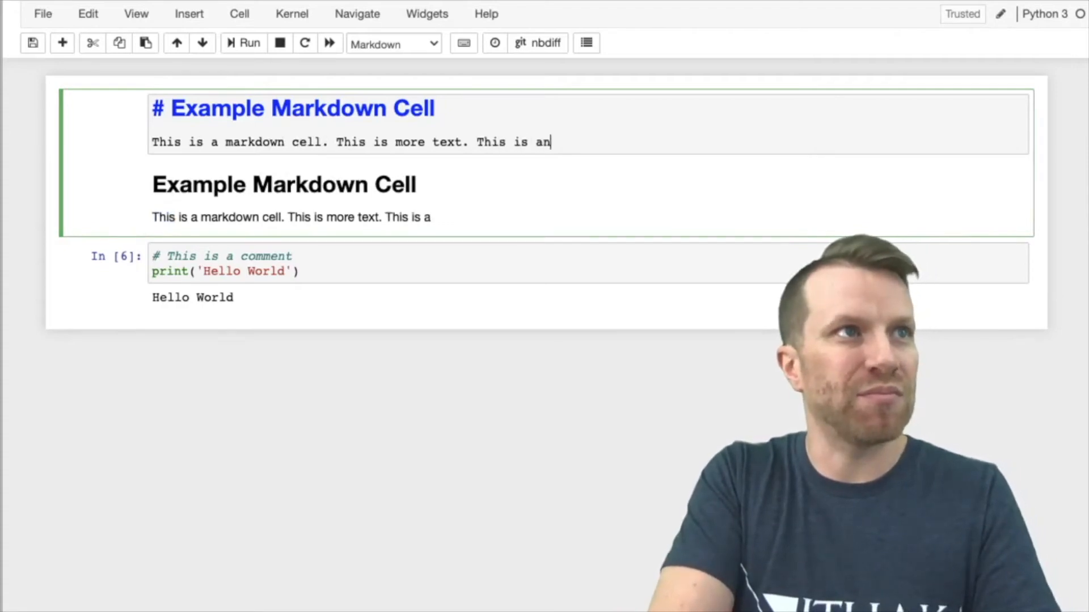
{"action": "type", "text": "other sentence"}
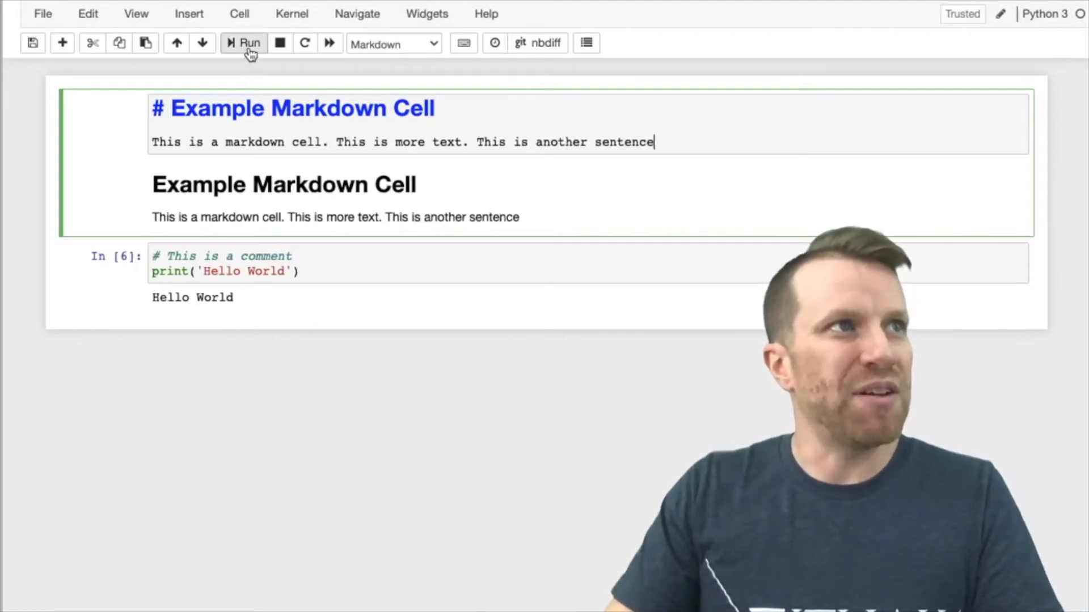
{"action": "mouse_move", "coordinate": [250, 43]}
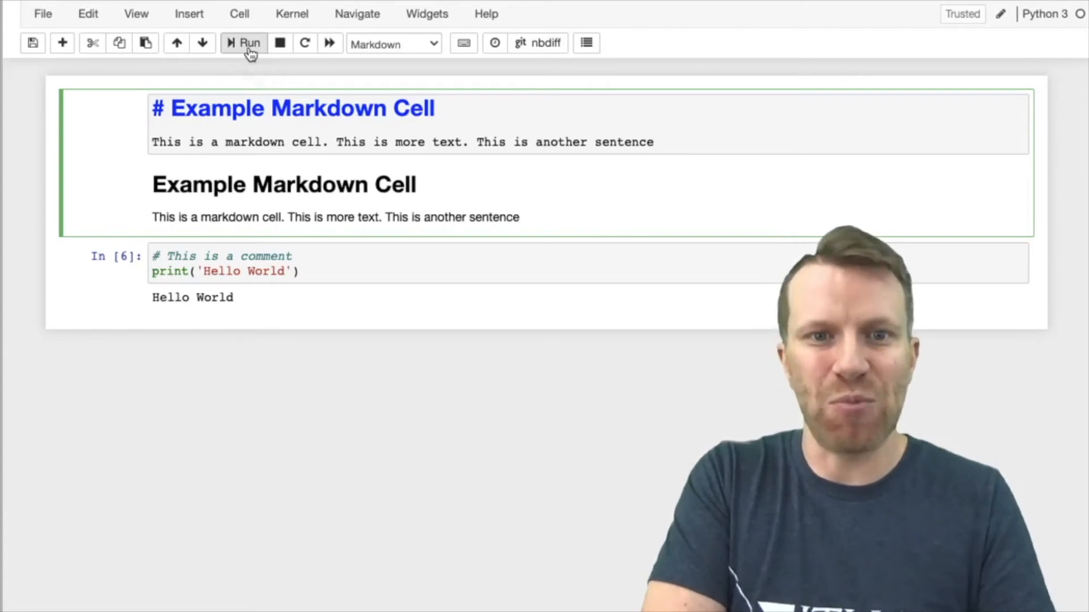
{"action": "left_click", "coordinate": [249, 44]}
{"action": "type", "text": "##"}
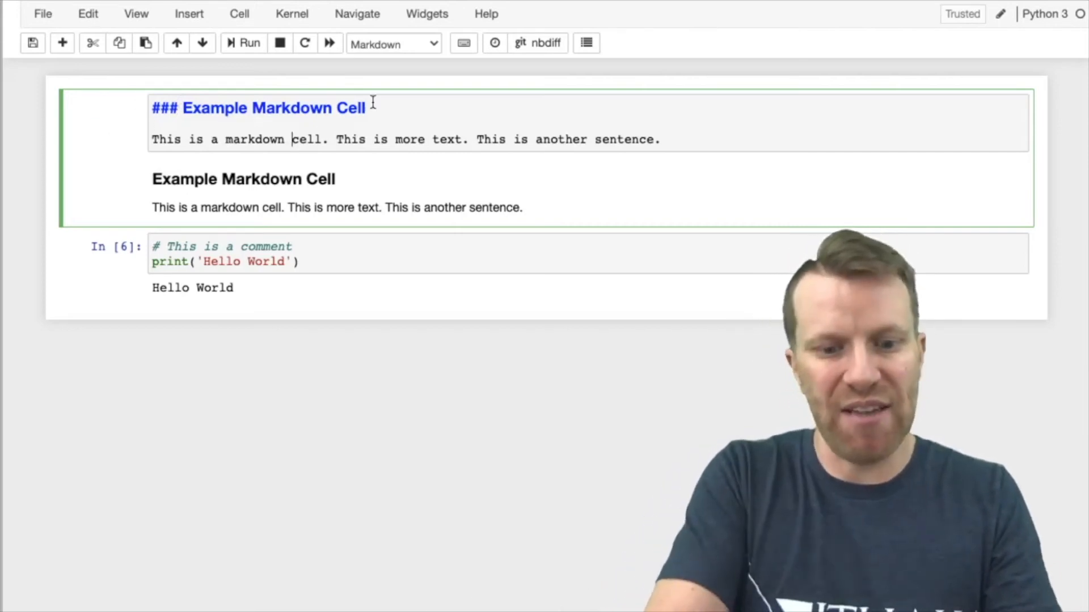
- Surround 'cell' with asterisks so it renders as **cell**
{"action": "type", "text": "*"}
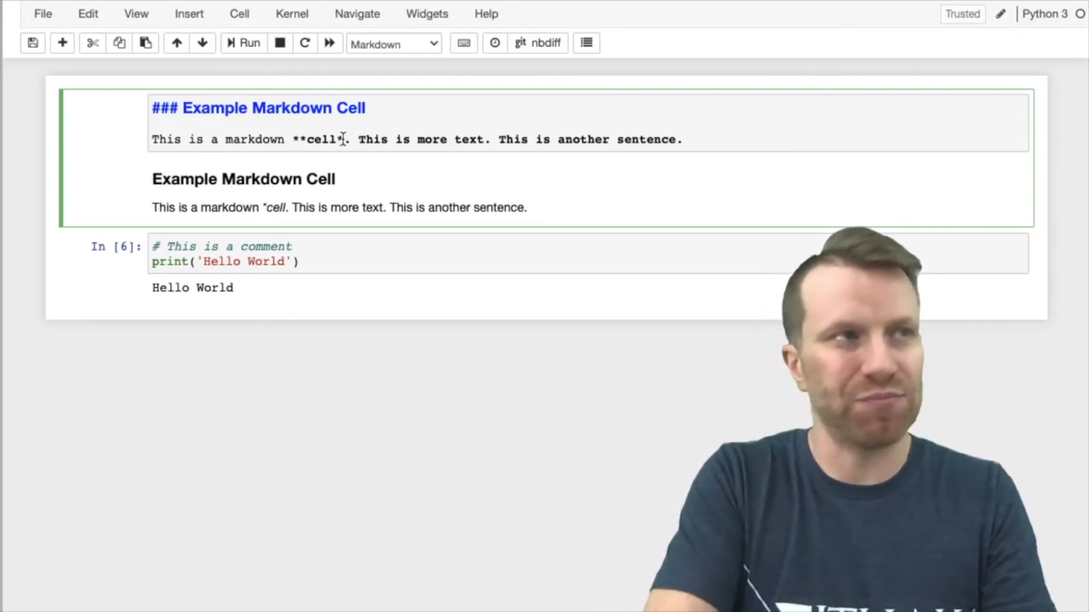
{"action": "type", "text": "*"}
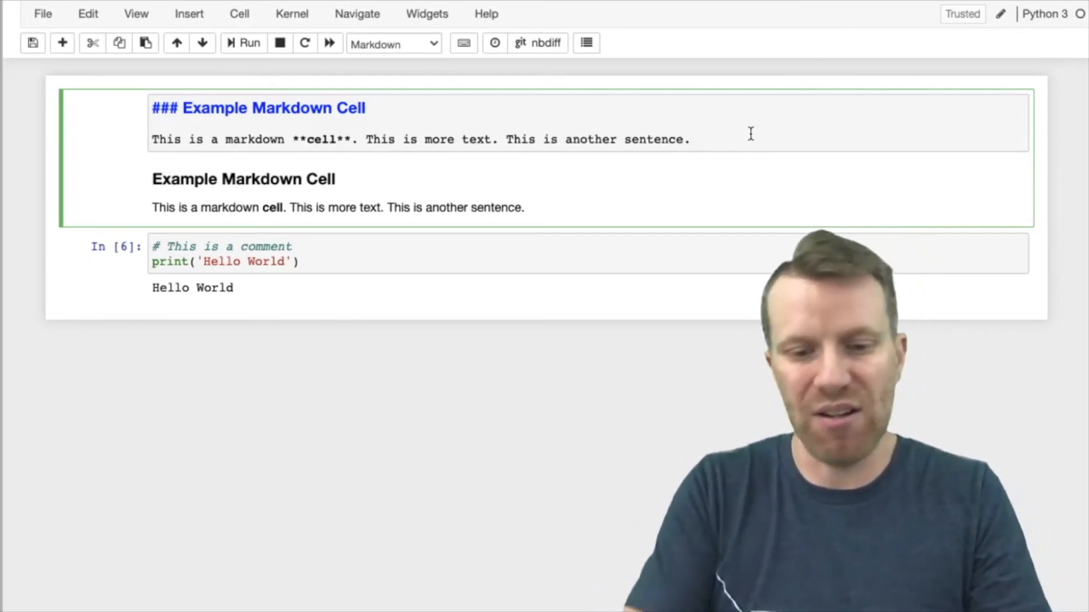
- Type a numbered list with Item one and Item two
{"action": "type", "text": "1."}
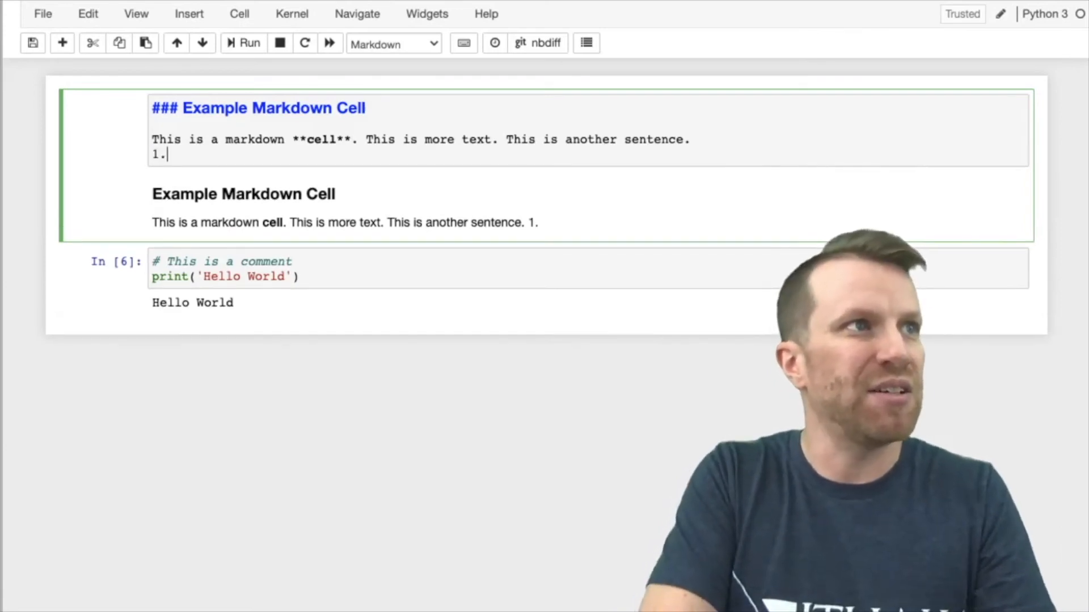
{"action": "type", "text": "Item one"}
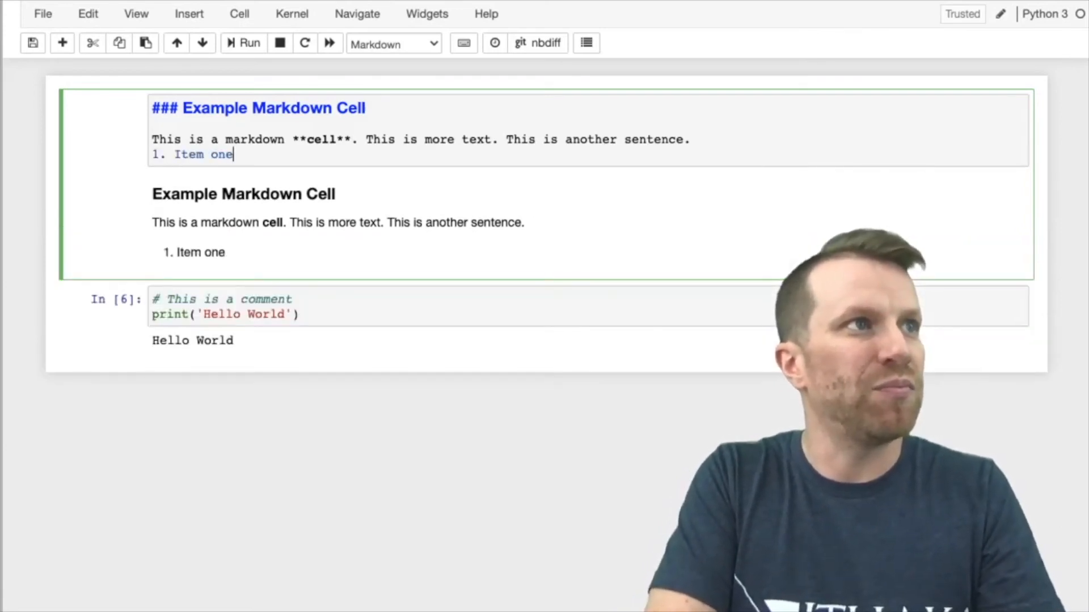
{"action": "type", "text": "1"}
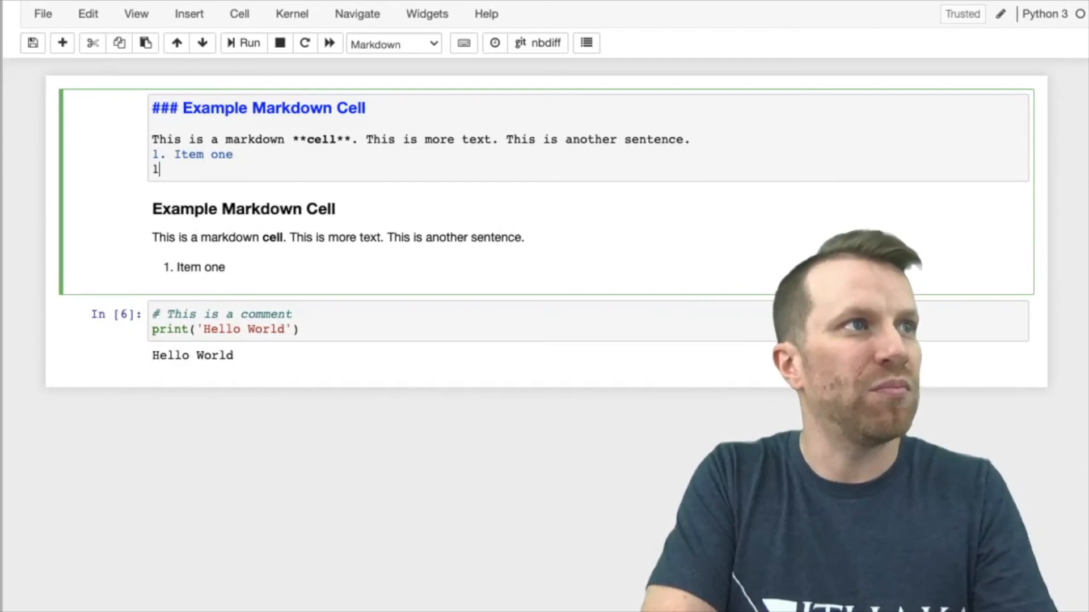
{"action": "type", "text": ". Item"}
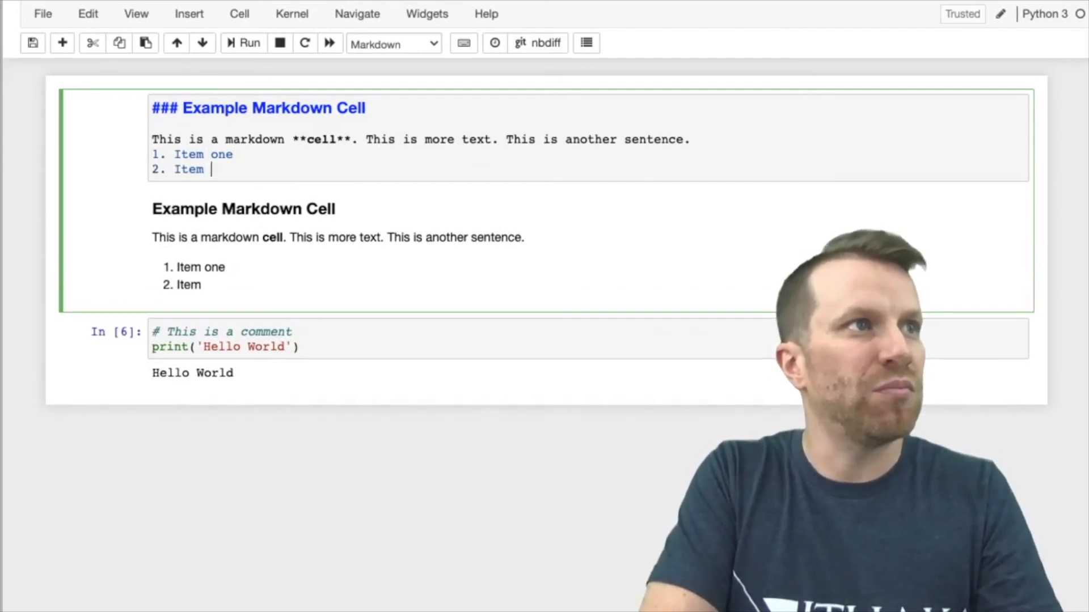
{"action": "type", "text": "two"}
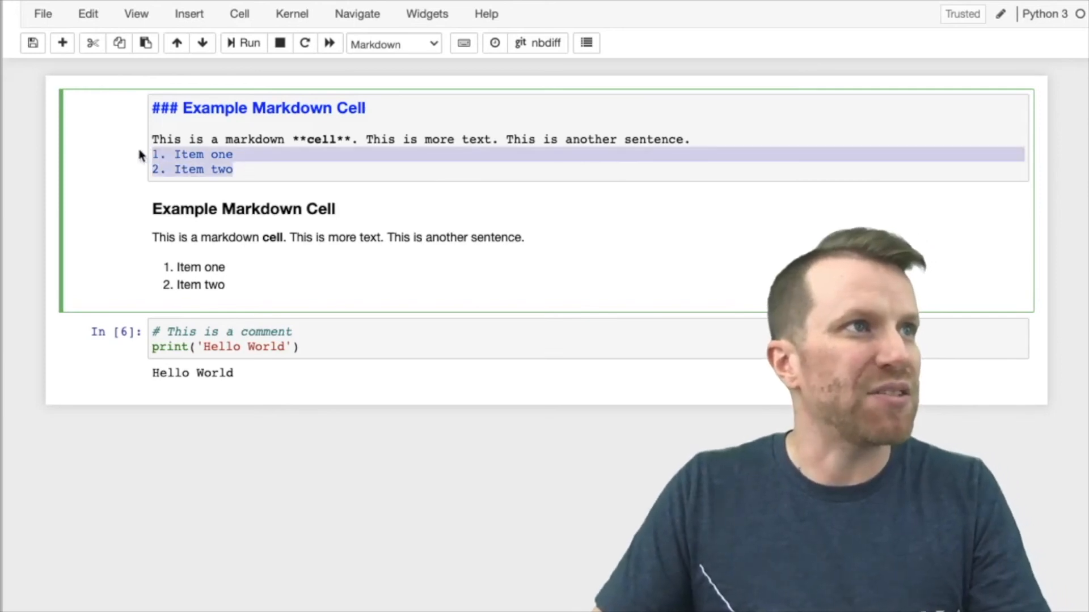
- Rewrite the list as '* Item one' and '* Item two' bullets, then select it
{"action": "type", "text": "*"}
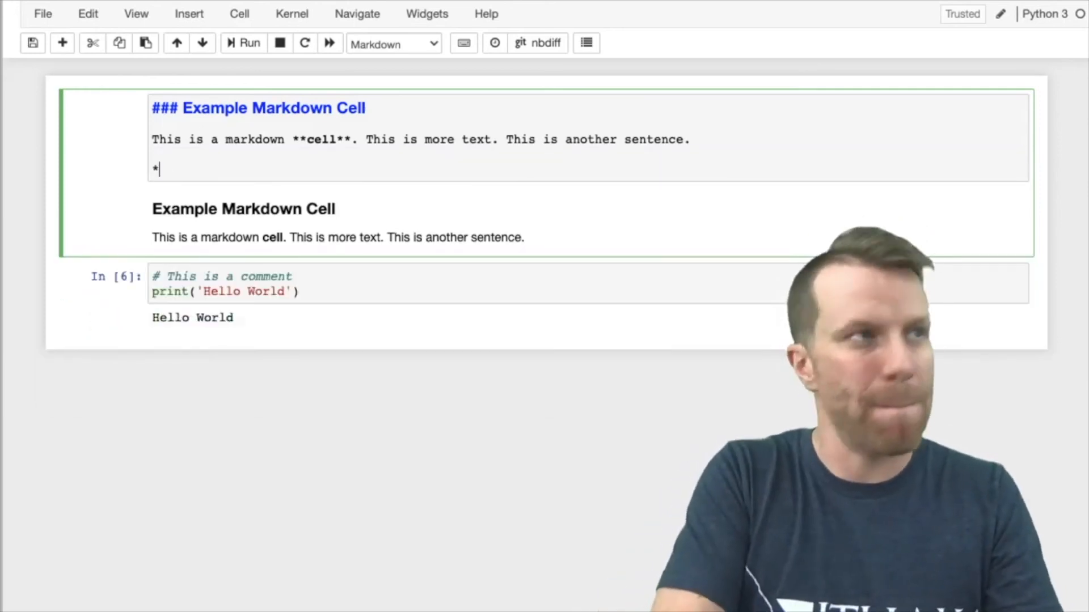
{"action": "type", "text": "Item one"}
{"action": "type", "text": "* Item"}
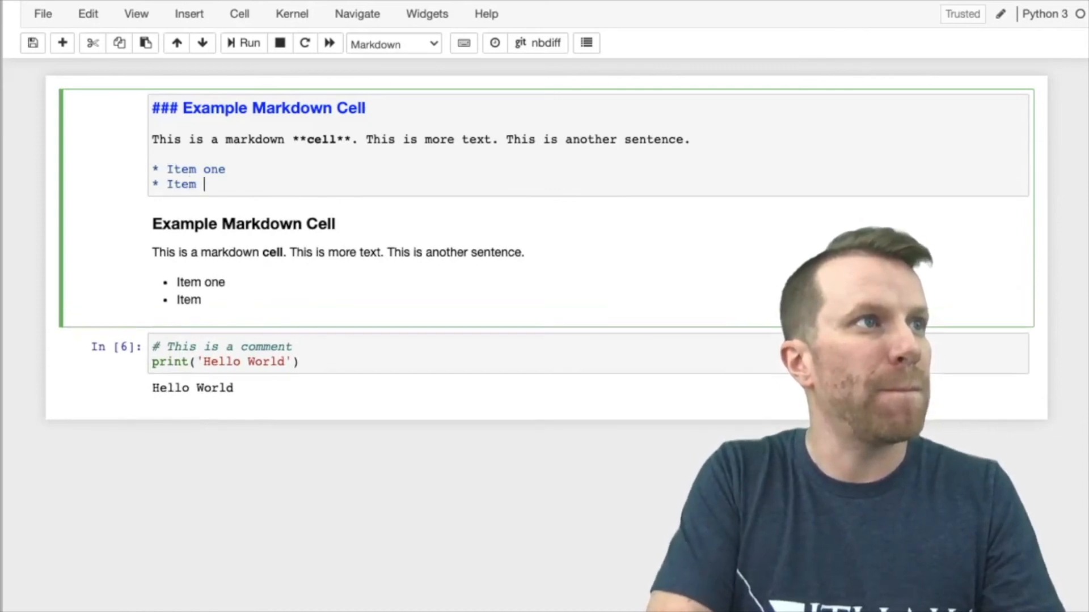
{"action": "type", "text": "two"}
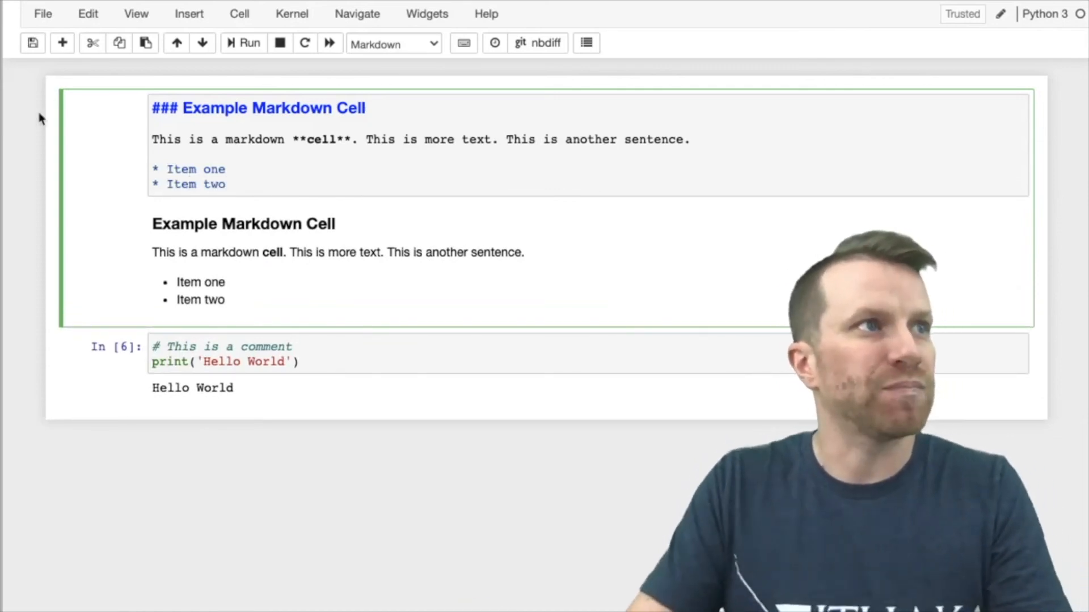
{"action": "left_click_drag", "start_coordinate": [152, 169], "coordinate": [235, 183]}
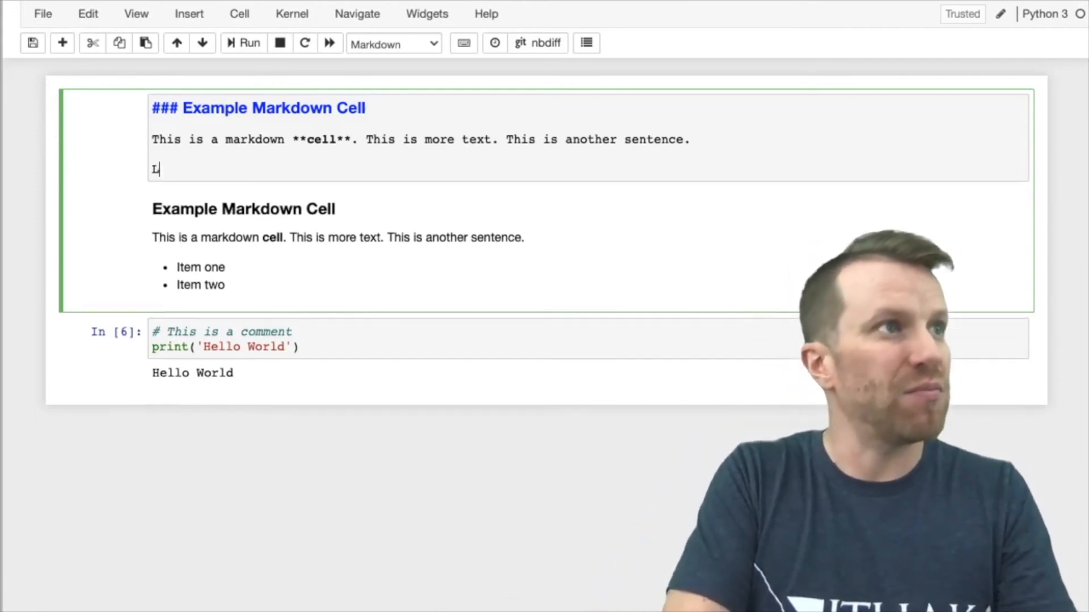
{"action": "type", "text": "Link to jost"}
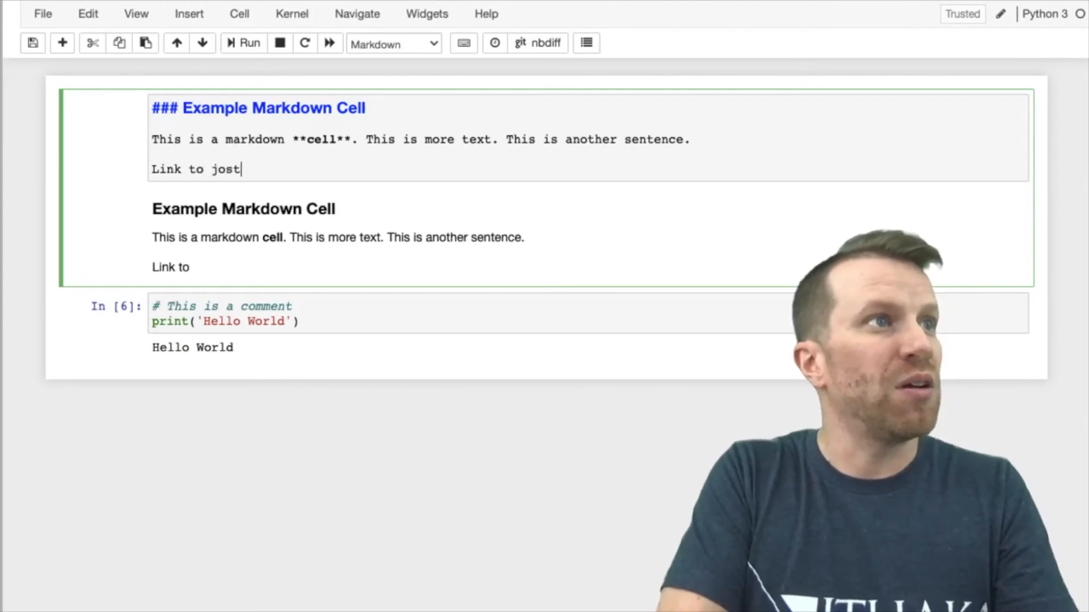
{"action": "type", "text": "or"}
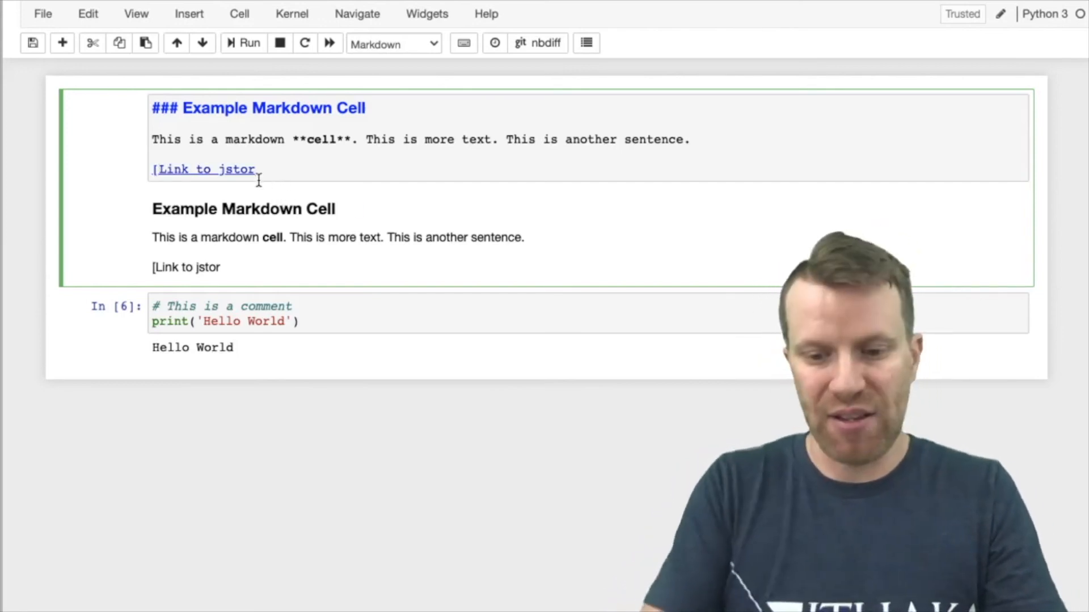
{"action": "type", "text": "("}
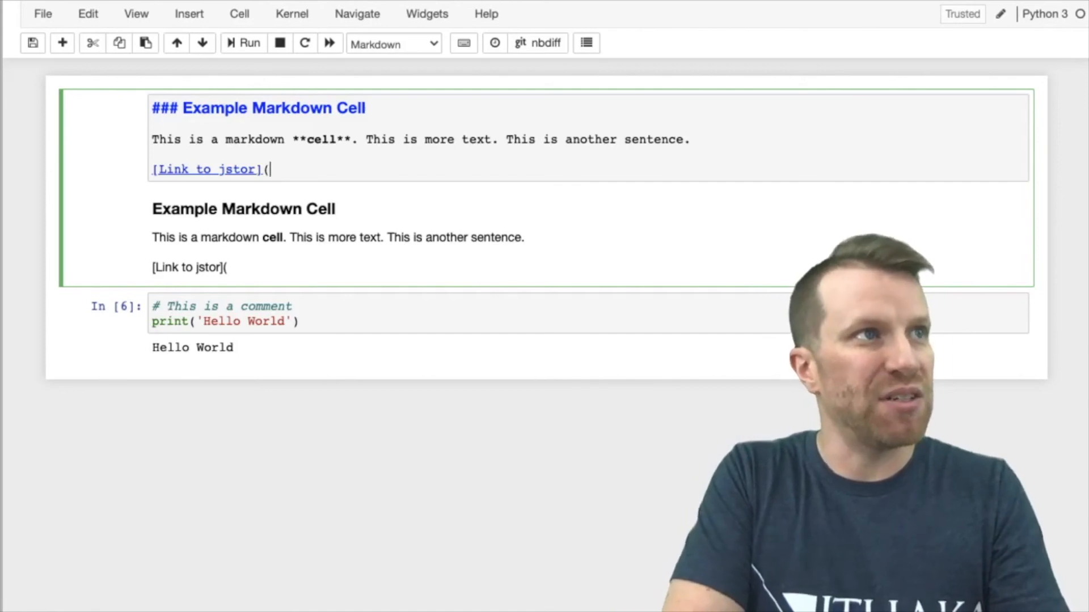
{"action": "type", "text": "http://"}
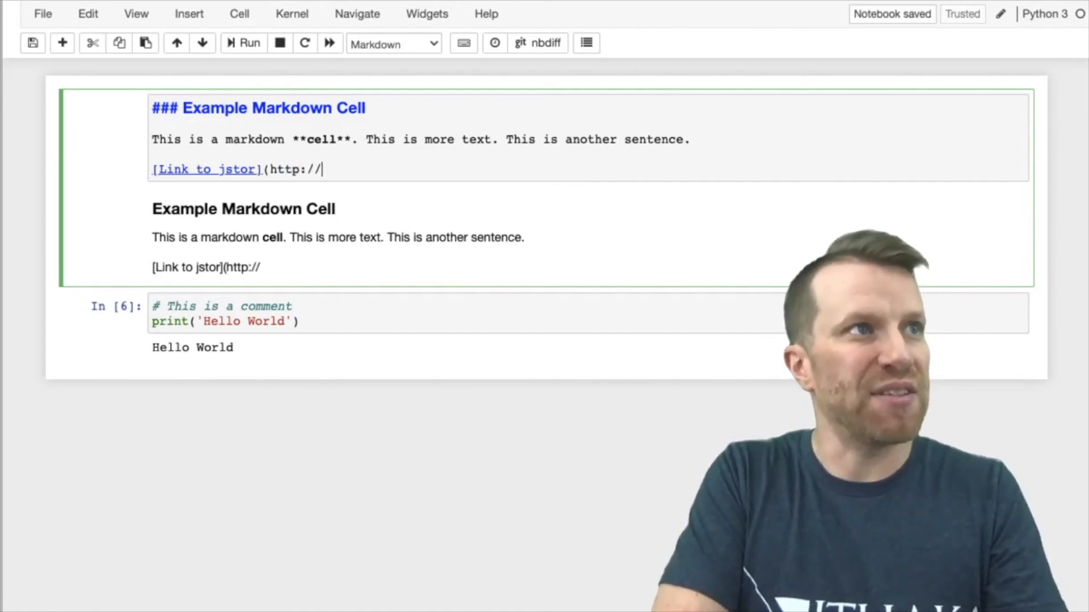
{"action": "type", "text": "jstor.or"}
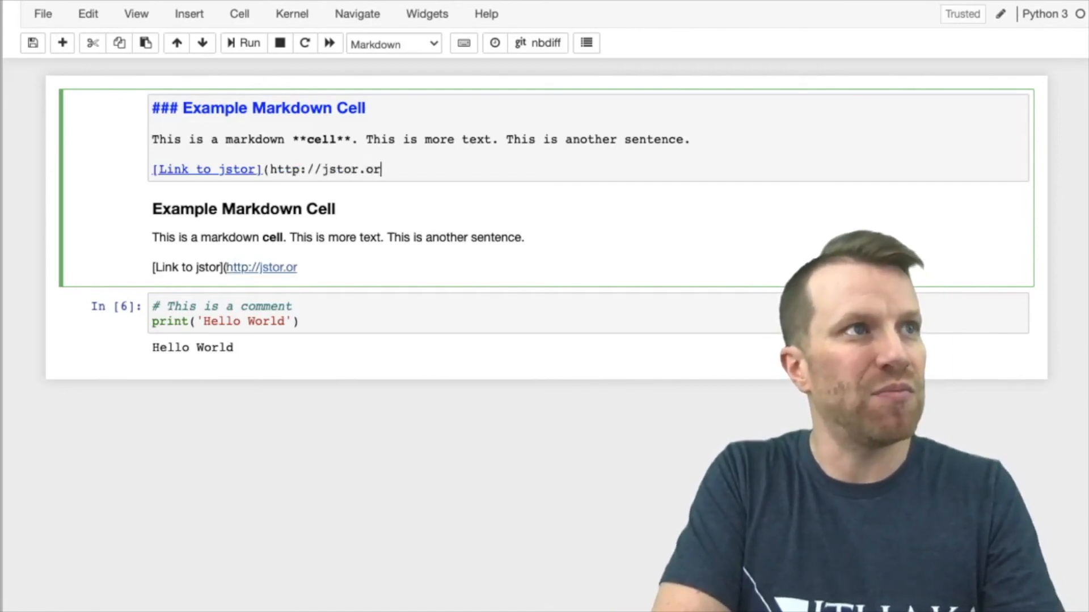
{"action": "type", "text": "g)"}
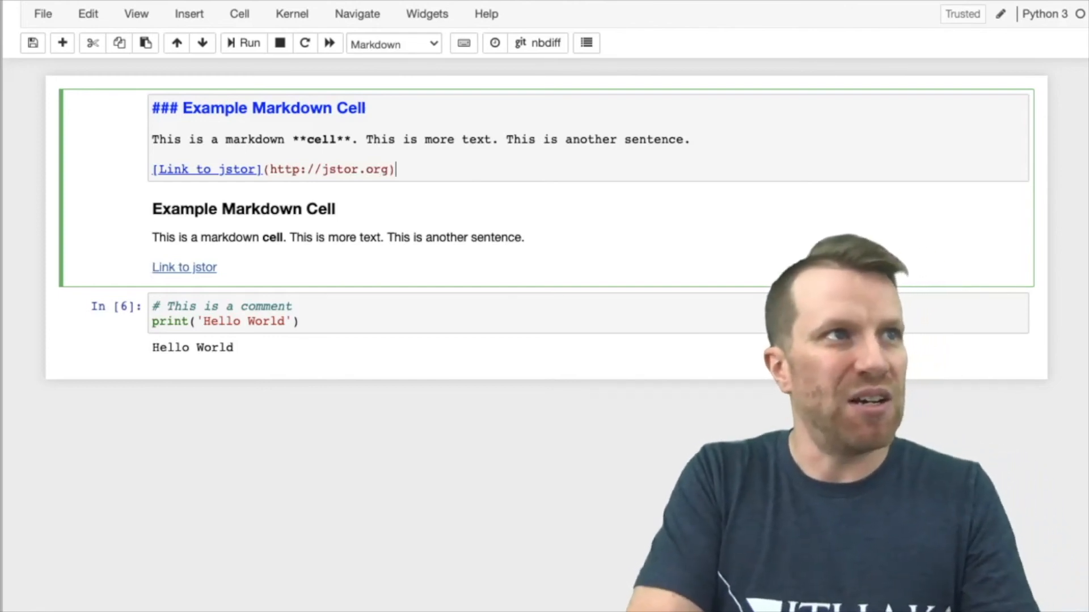
{"action": "type", "text": "!"}
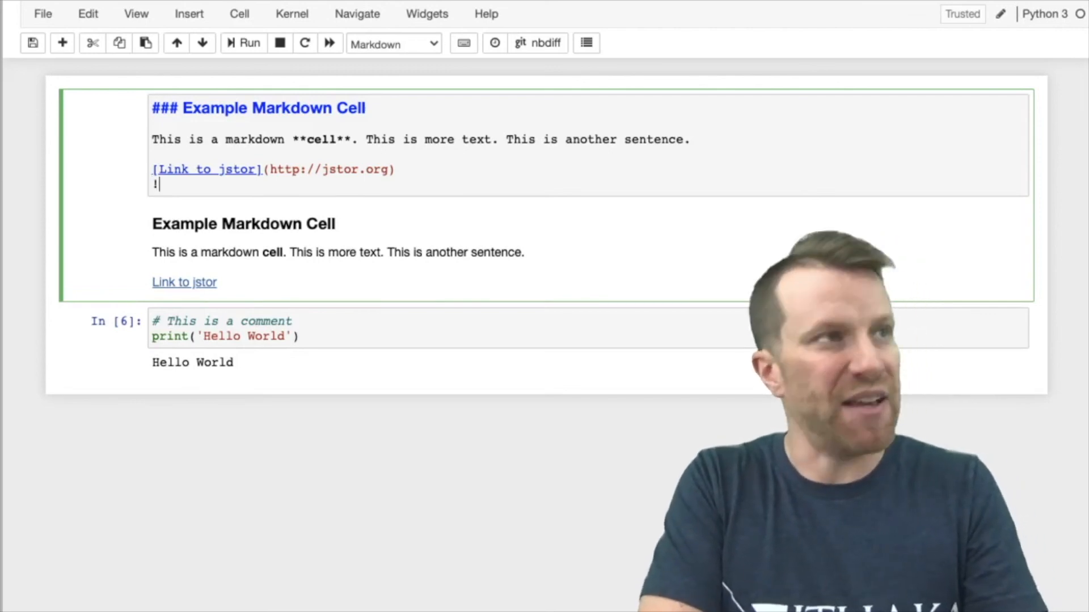
- Type ![jstor logo] image markup pointing to the logoJSTOR.png URL
{"action": "type", "text": "["}
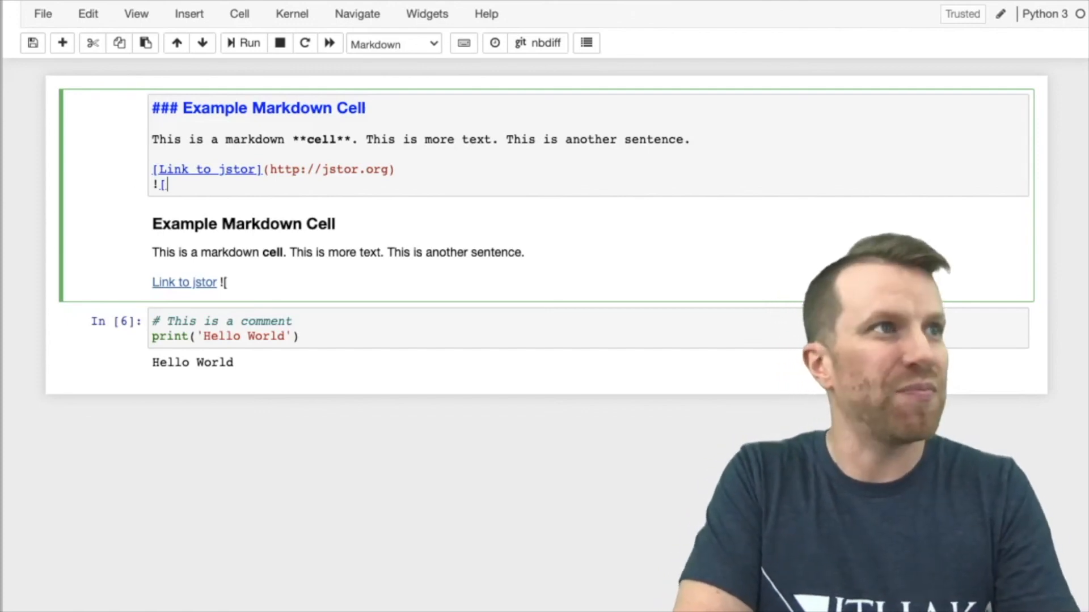
{"action": "type", "text": "jstor logo"}
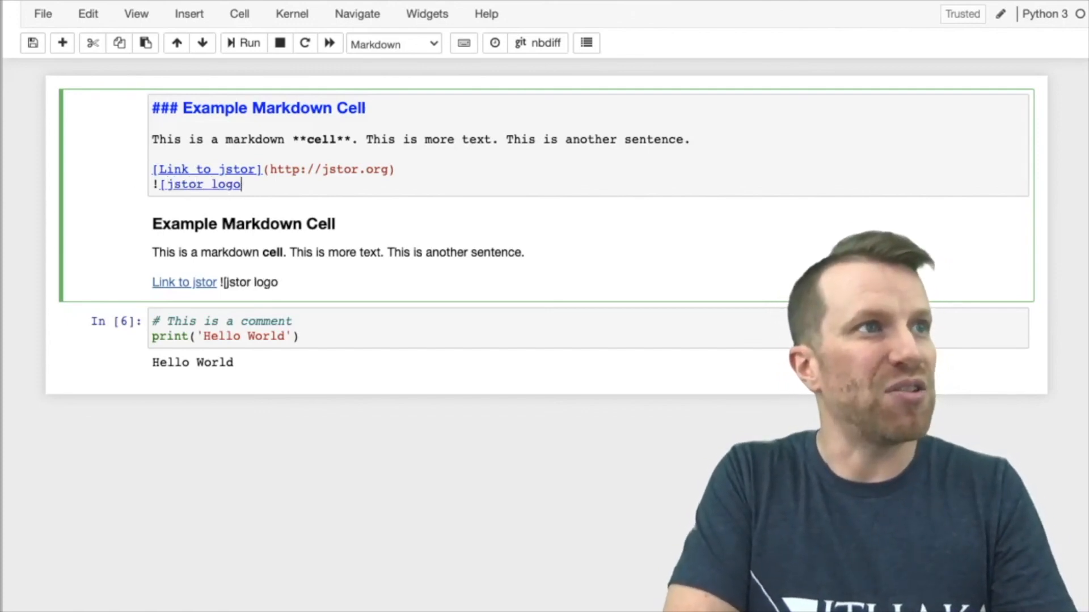
{"action": "type", "text": "]("}
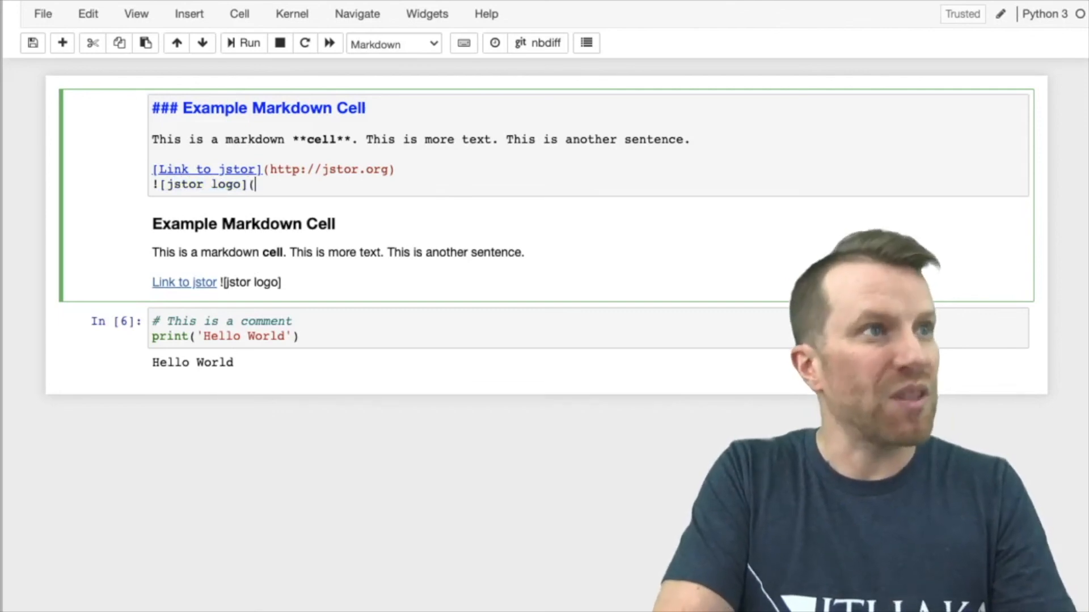
{"action": "type", "text": "https://ithaka-labs.s3.amazonaws.com/static-files/images/tdm/tdmdocs/logoJSTOR.png"}
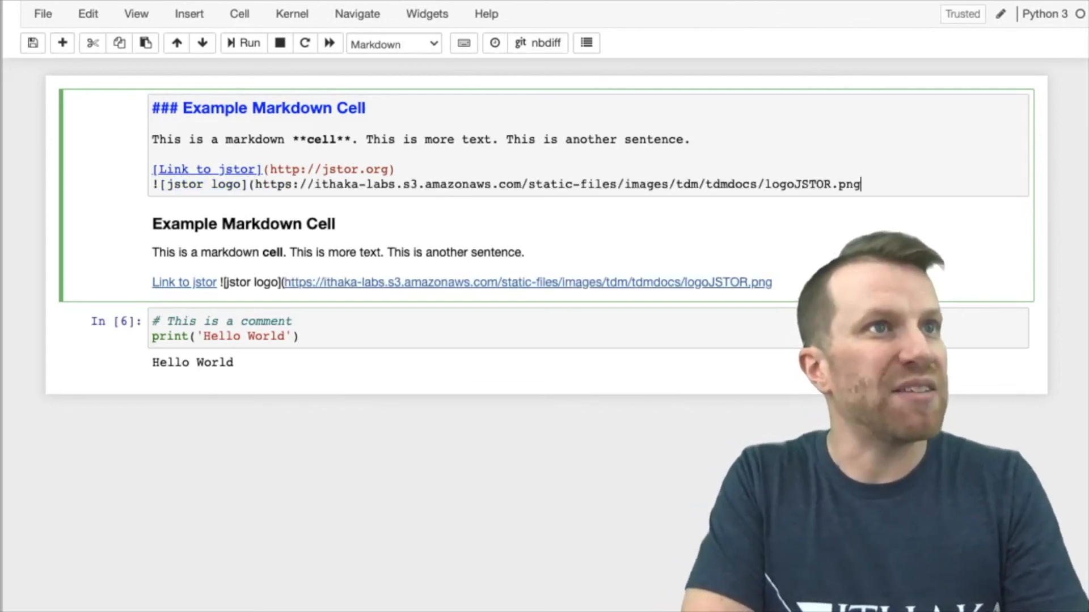